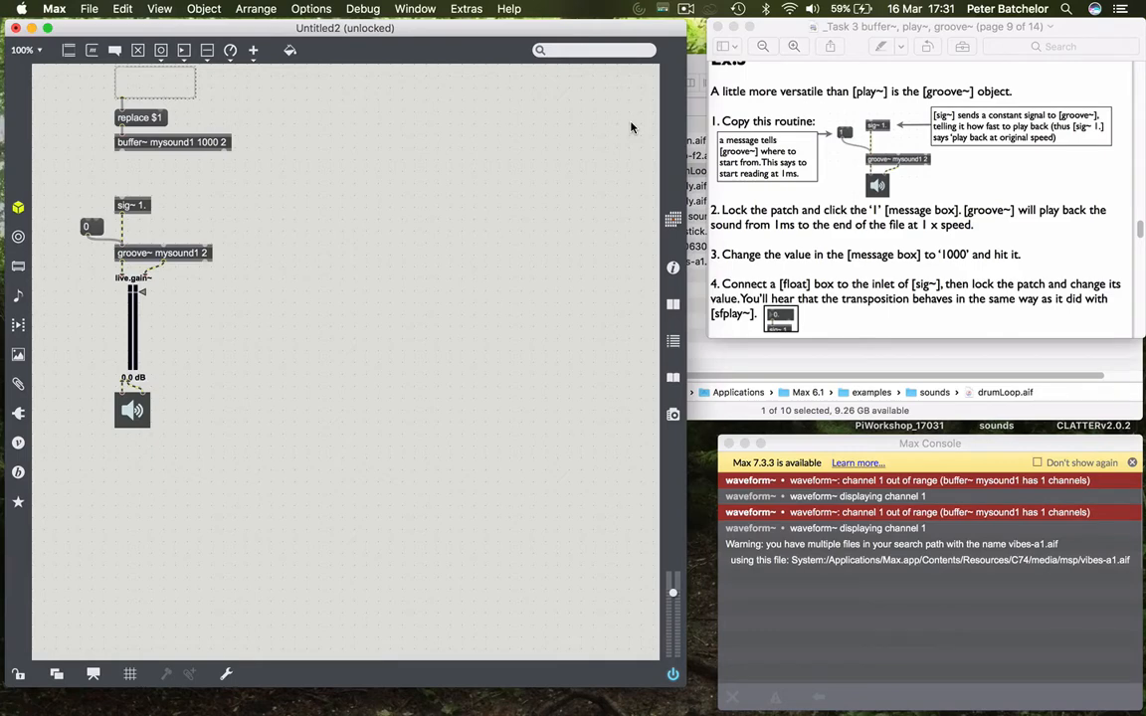
mouse_move(516, 151)
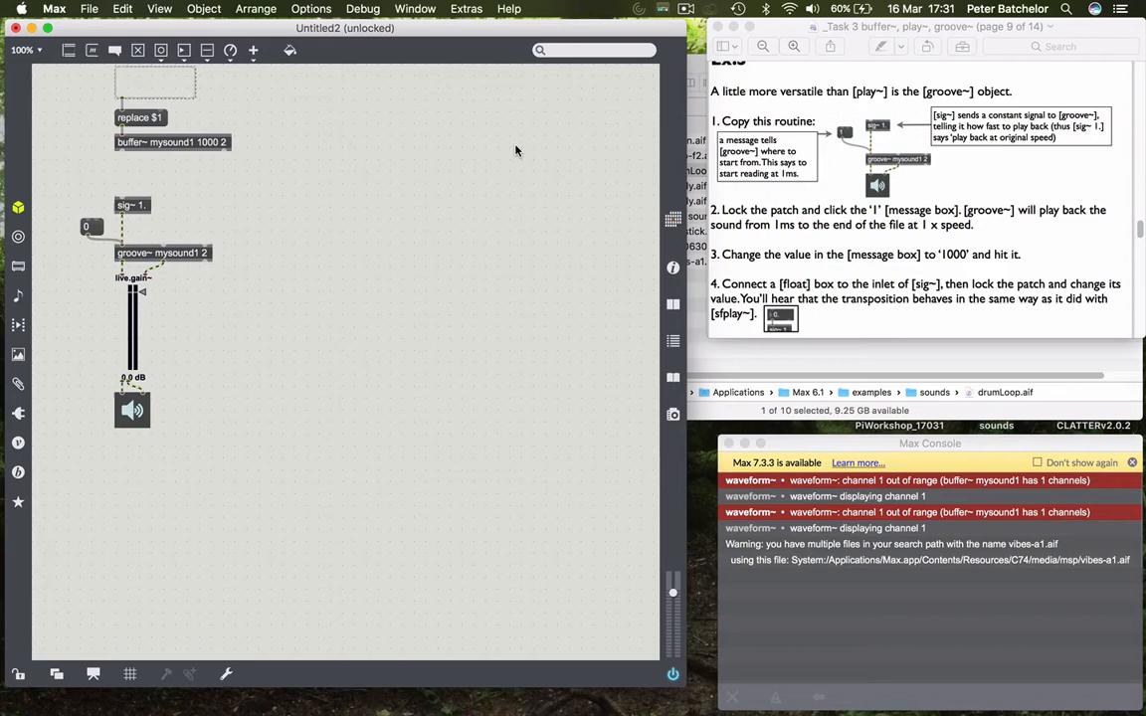
mouse_move(296, 188)
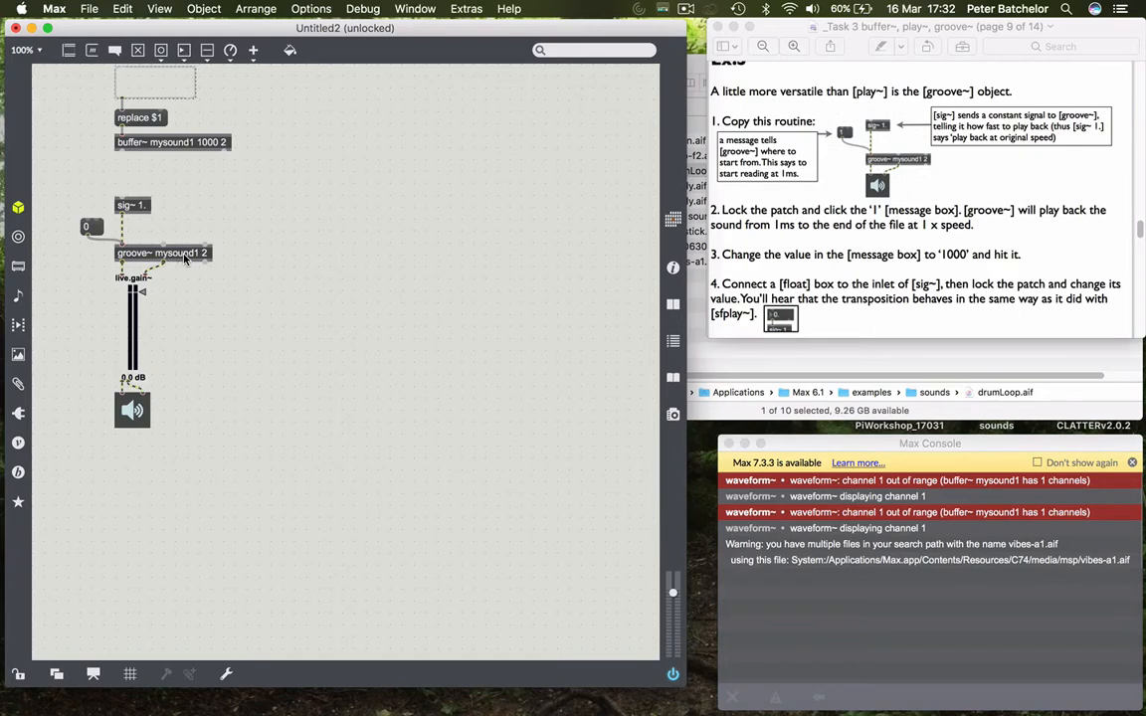
mouse_move(178, 163)
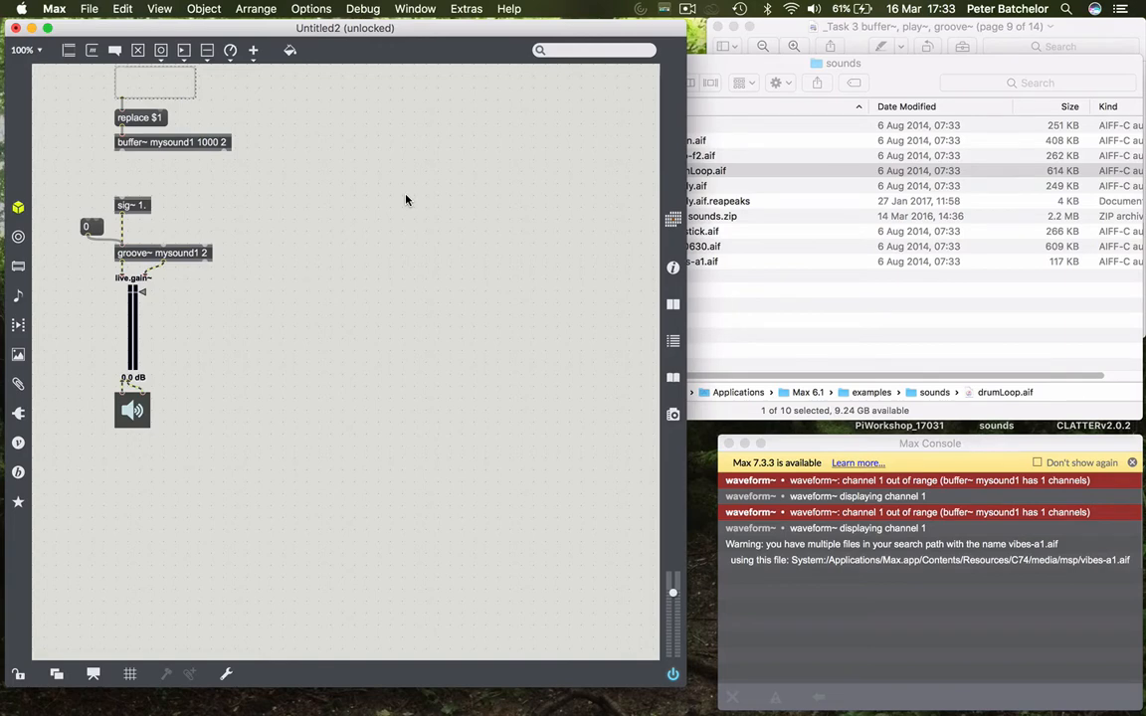
mouse_move(382, 332)
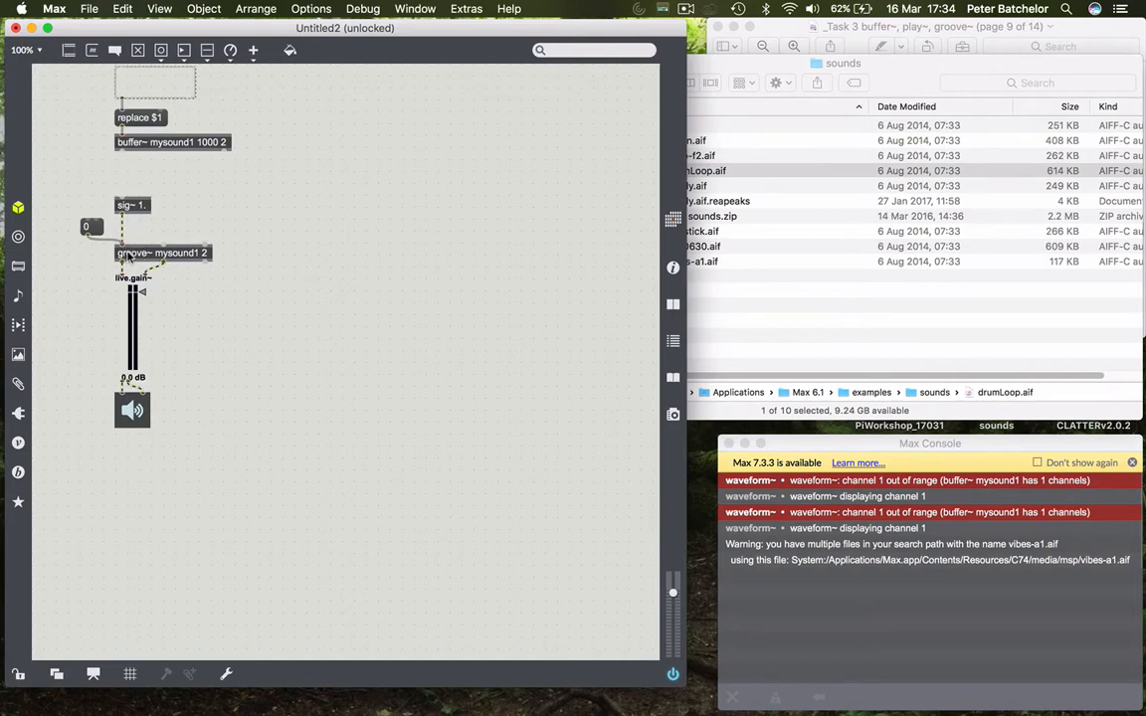
mouse_move(164, 237)
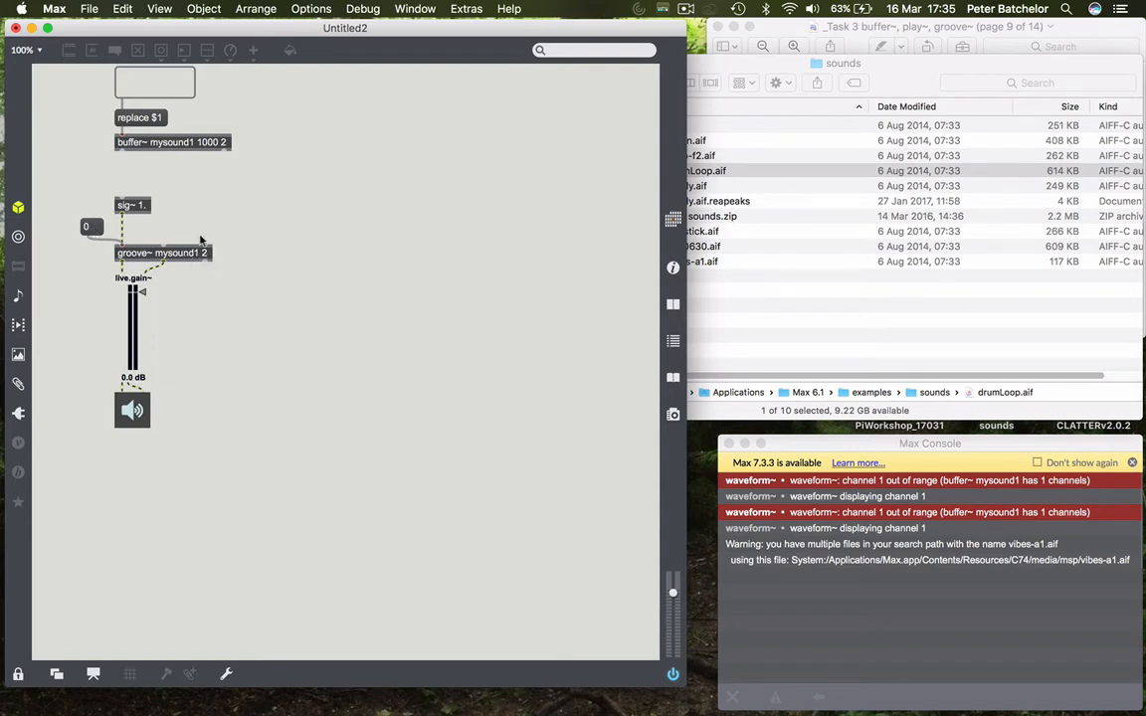
mouse_move(567, 233)
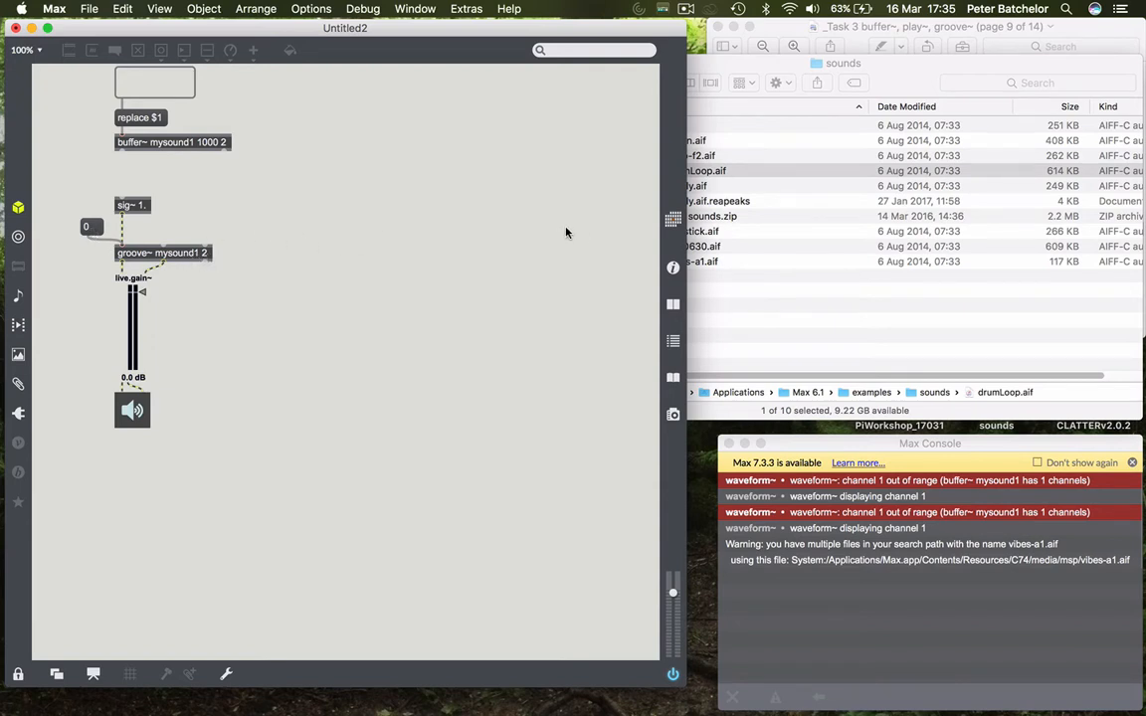
mouse_move(623, 236)
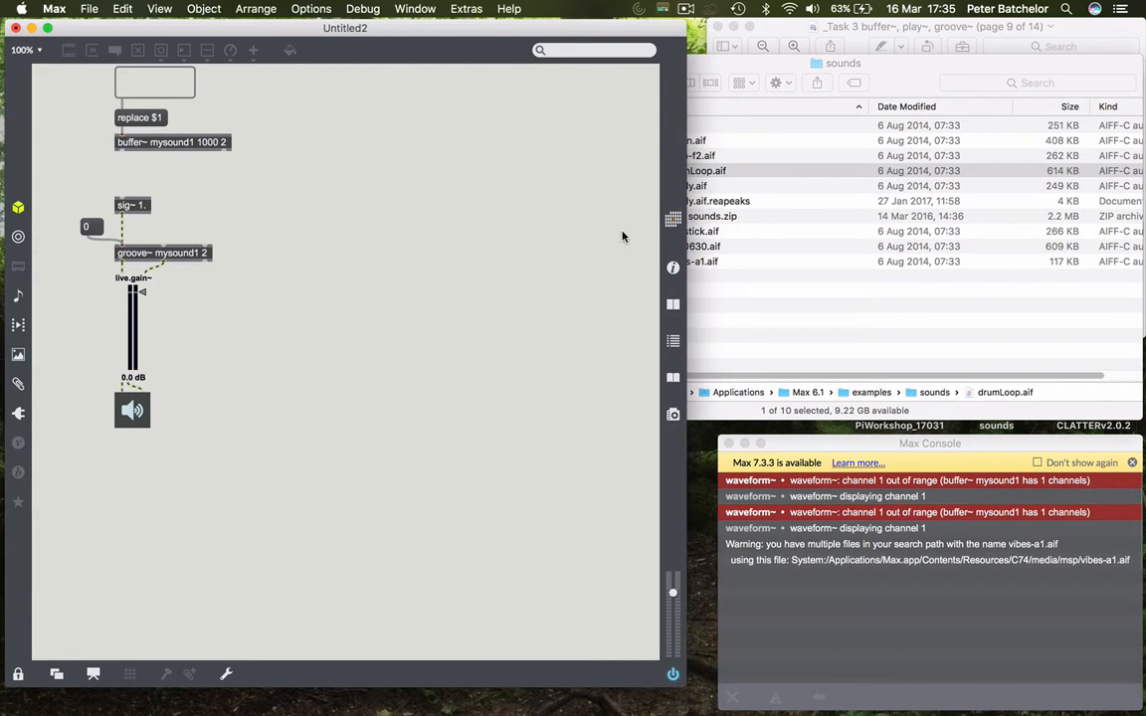
mouse_move(602, 239)
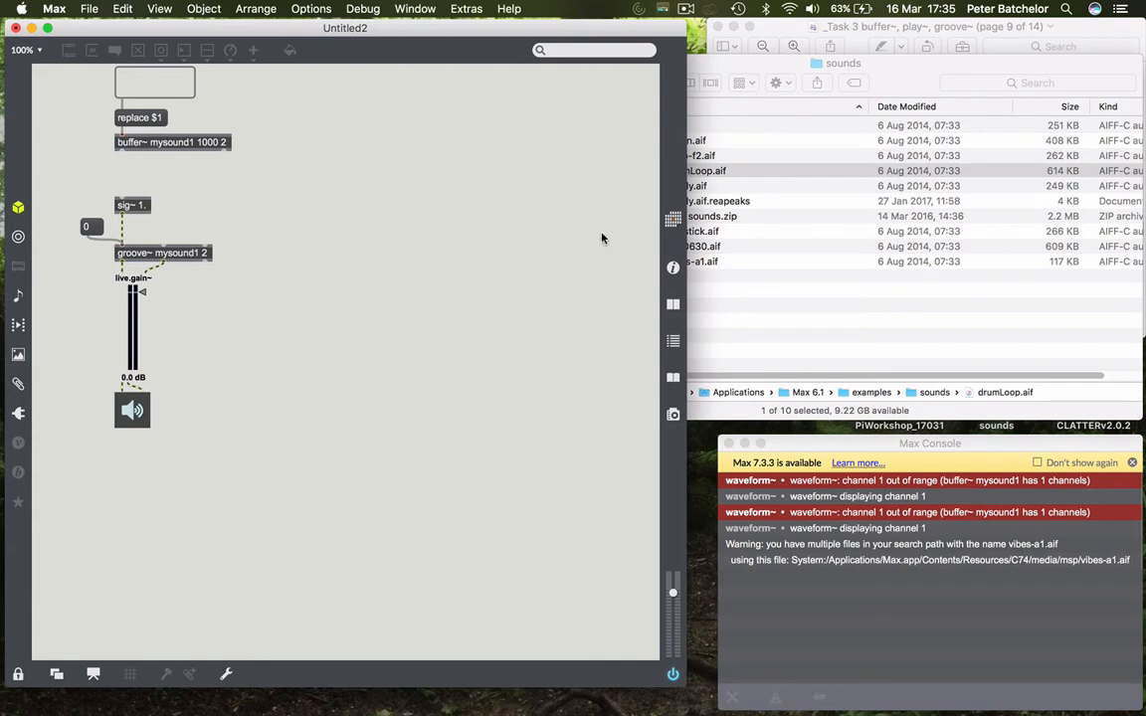
mouse_move(303, 268)
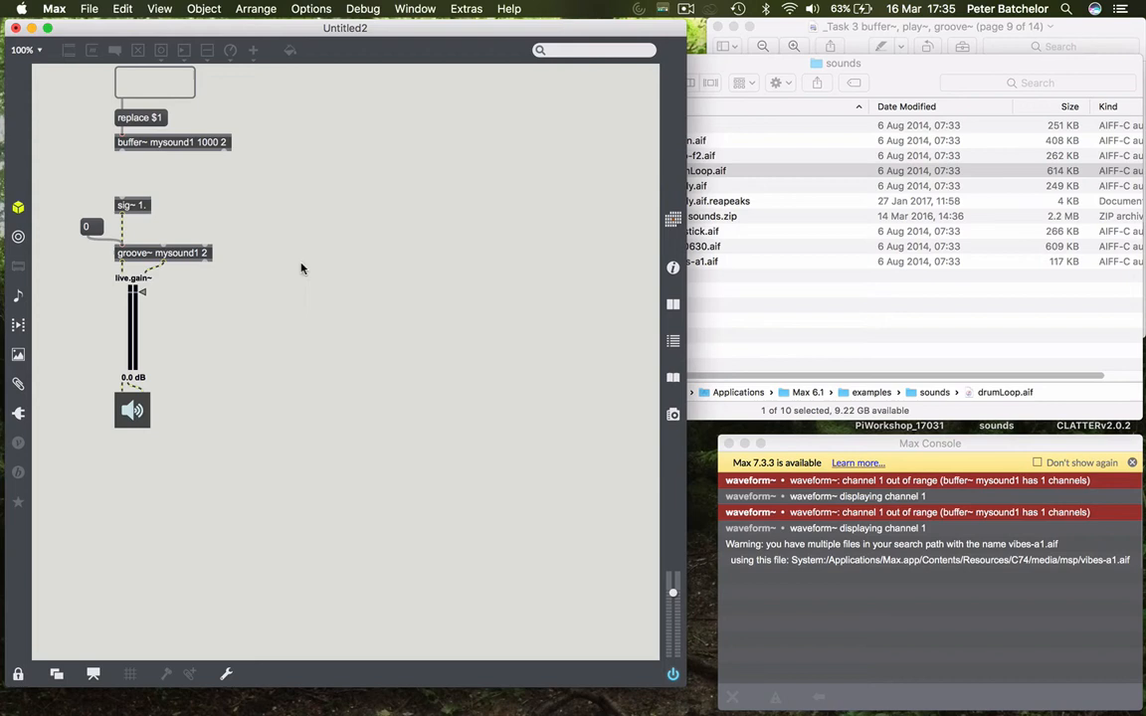
mouse_move(523, 236)
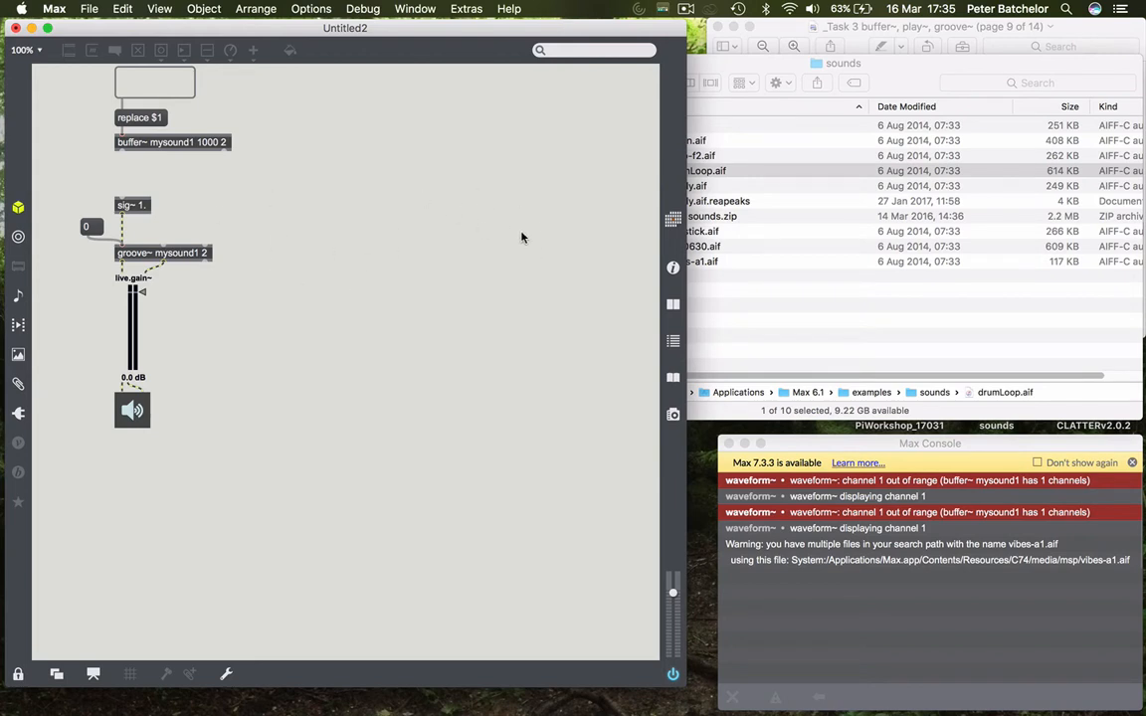
mouse_move(262, 255)
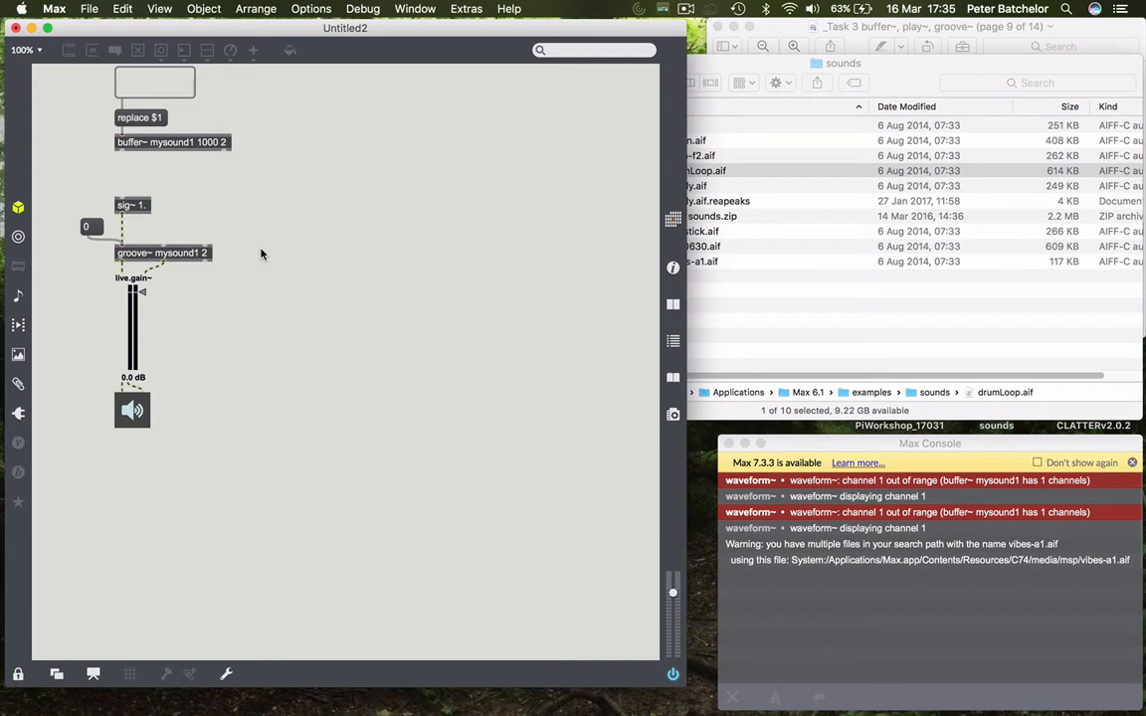
mouse_move(260, 255)
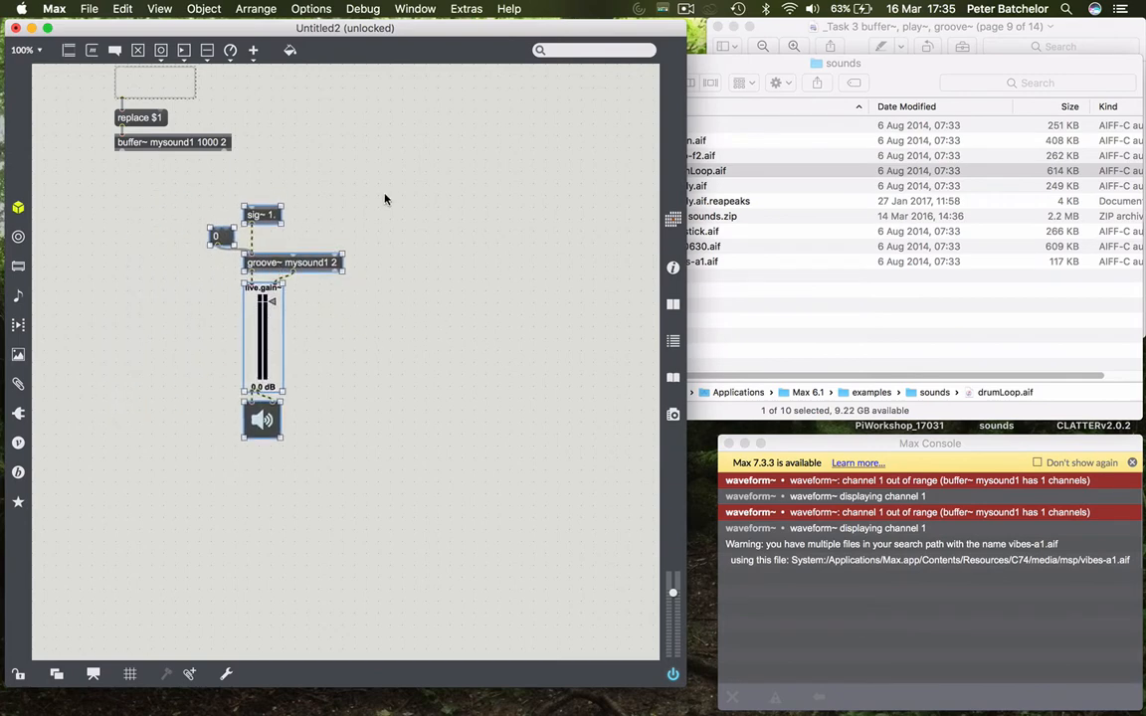
- Create a 'loop $1' message under a toggle and wire it into groove~
click(178, 192)
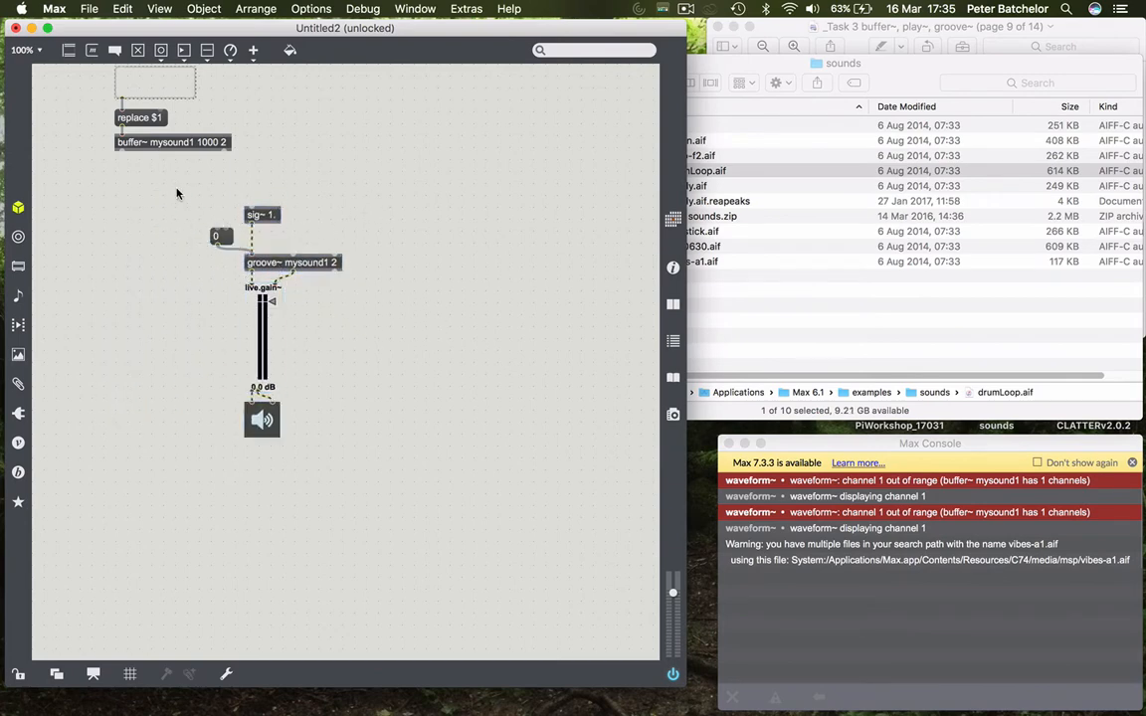
text(loop $1)
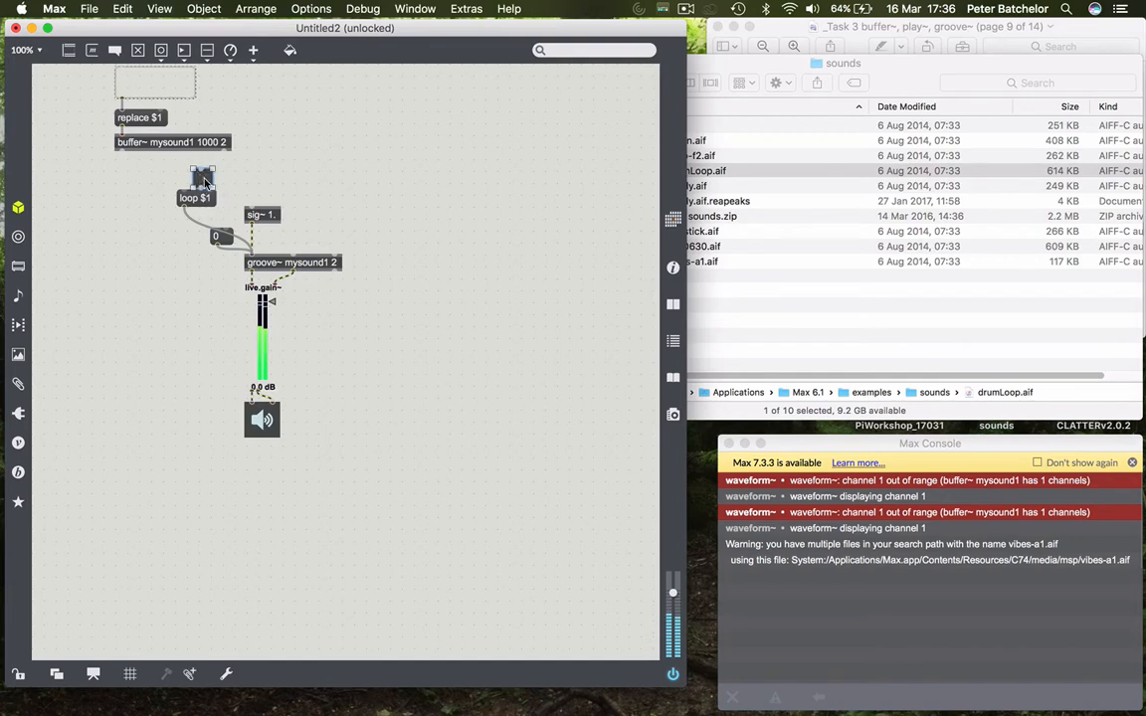
- Move the toggle and loop $1 message down into a row beside the stop and 0 messages
drag(204, 179, 209, 179)
text(stop)
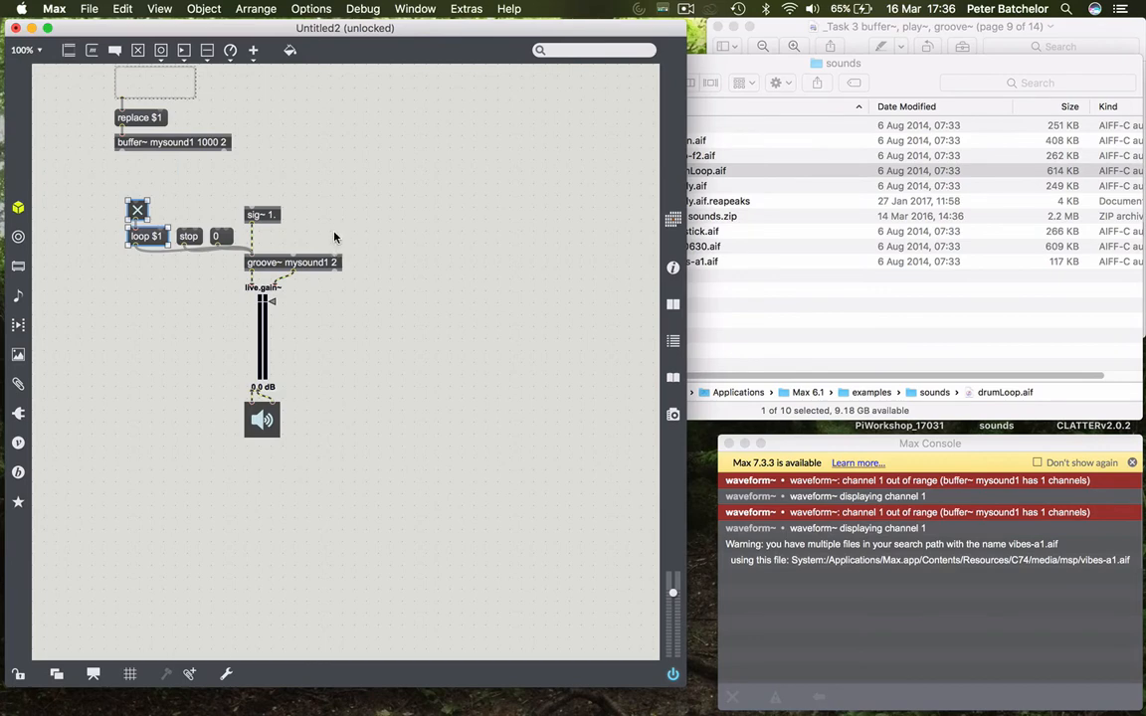
mouse_move(320, 241)
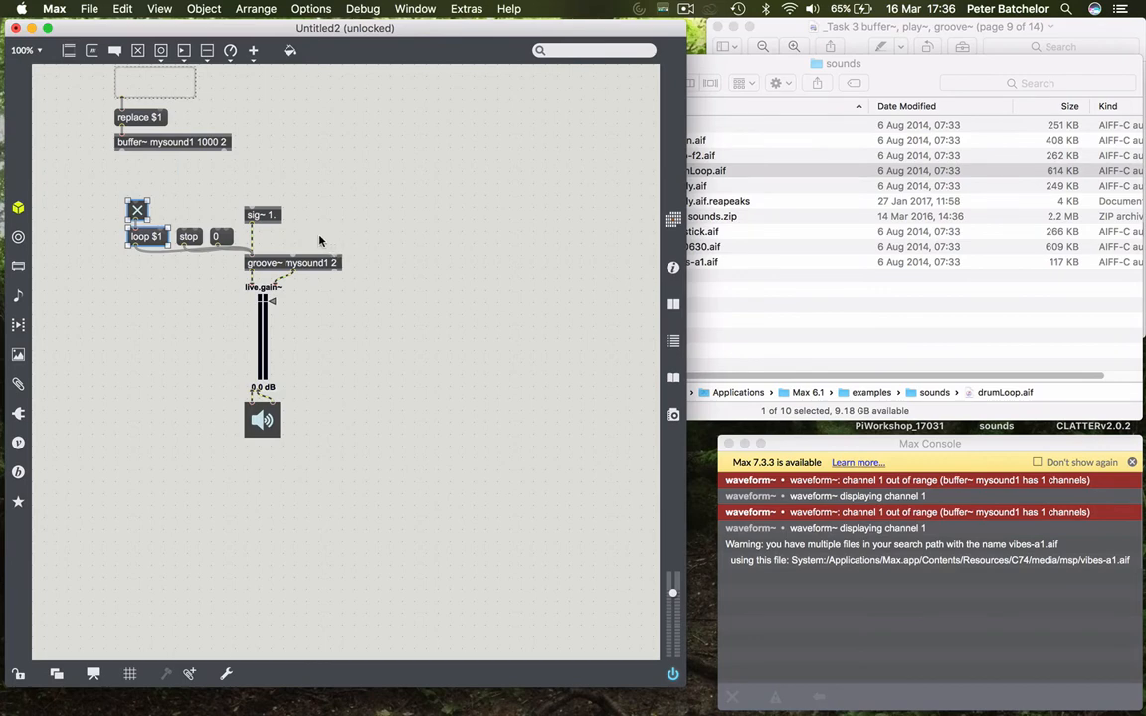
mouse_move(315, 246)
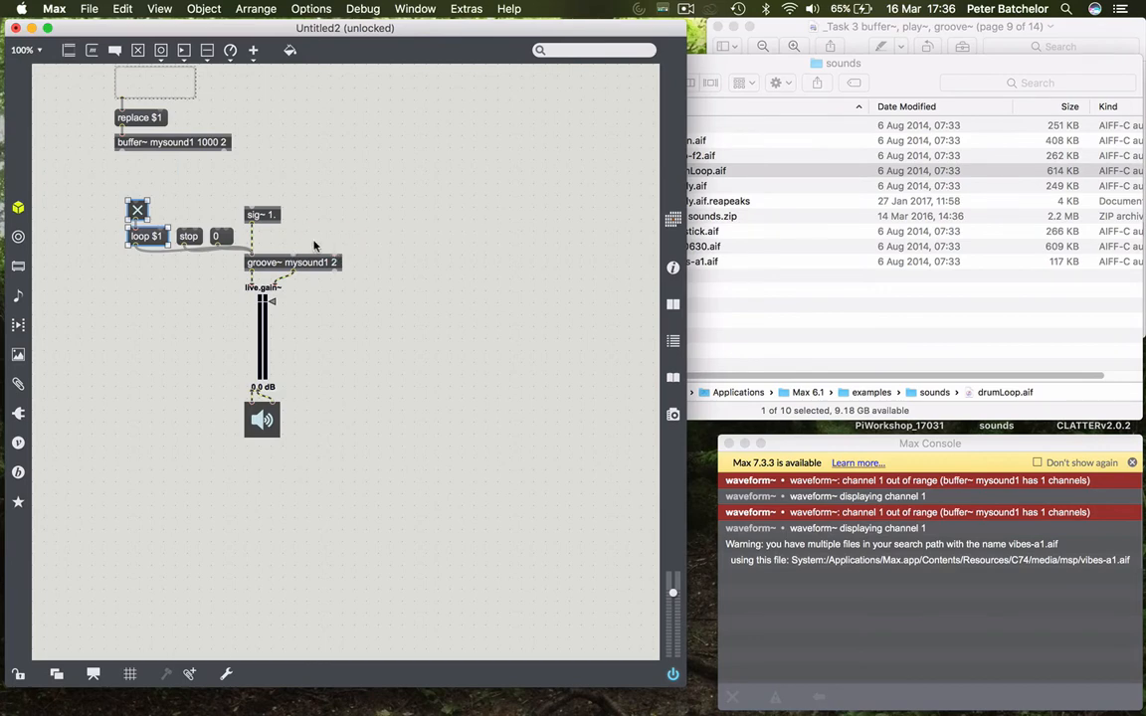
mouse_move(293, 254)
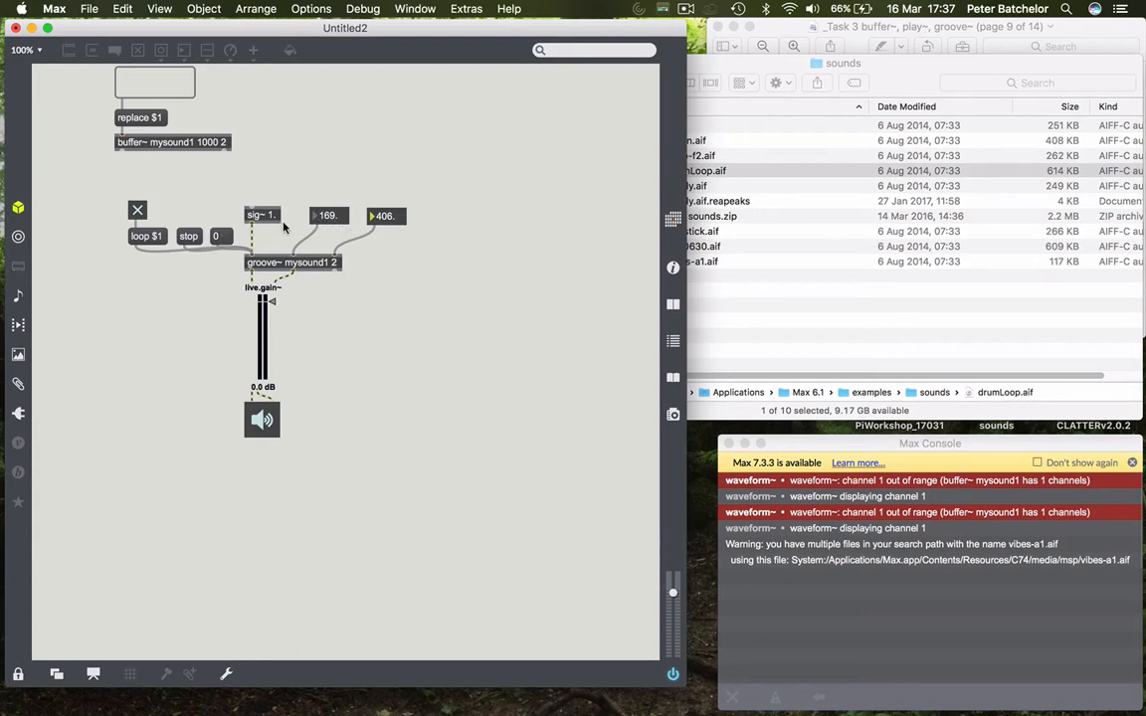
mouse_move(348, 182)
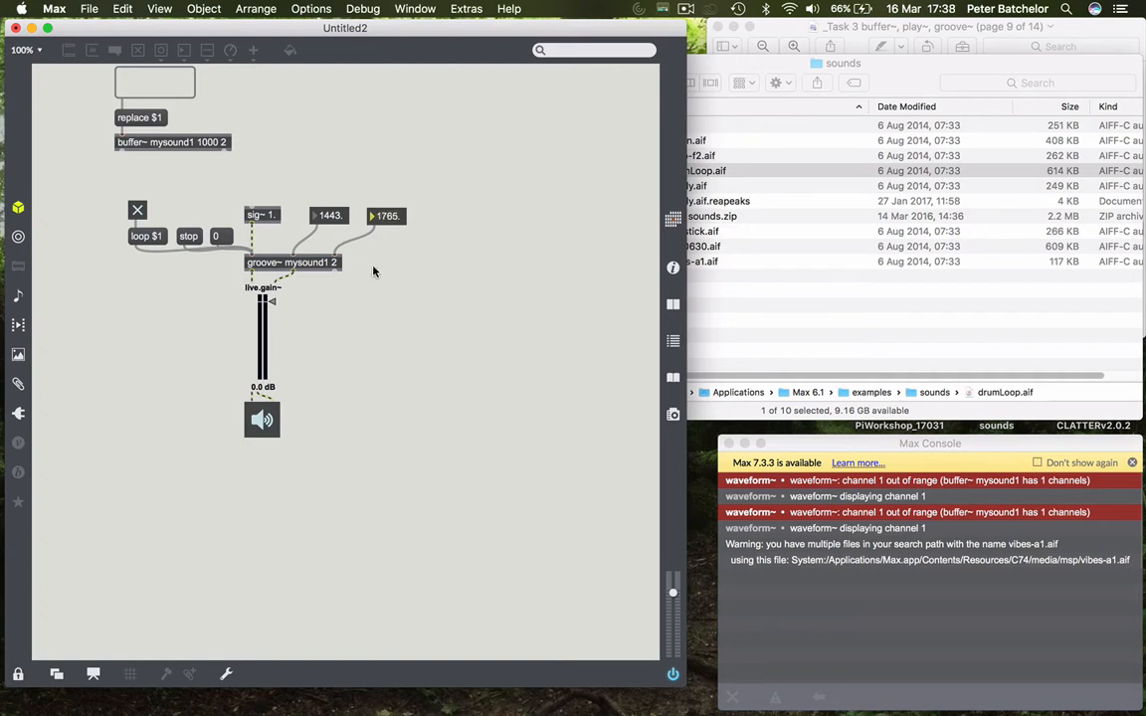
mouse_move(318, 404)
text(startloop)
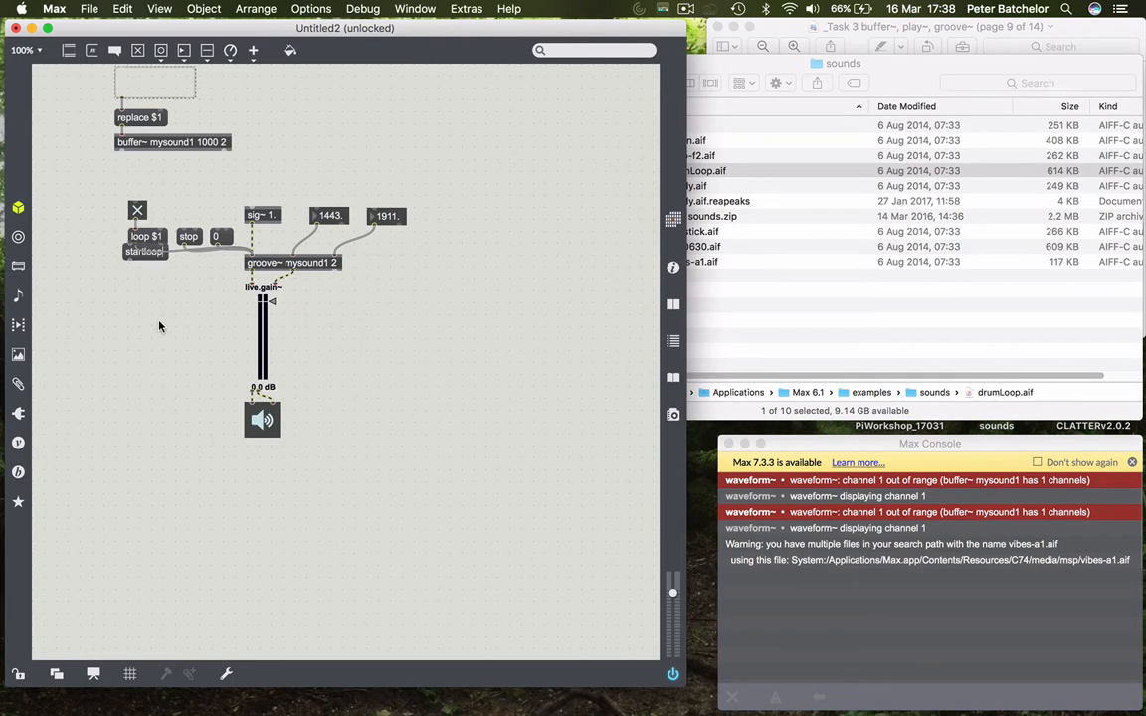
drag(144, 251, 99, 237)
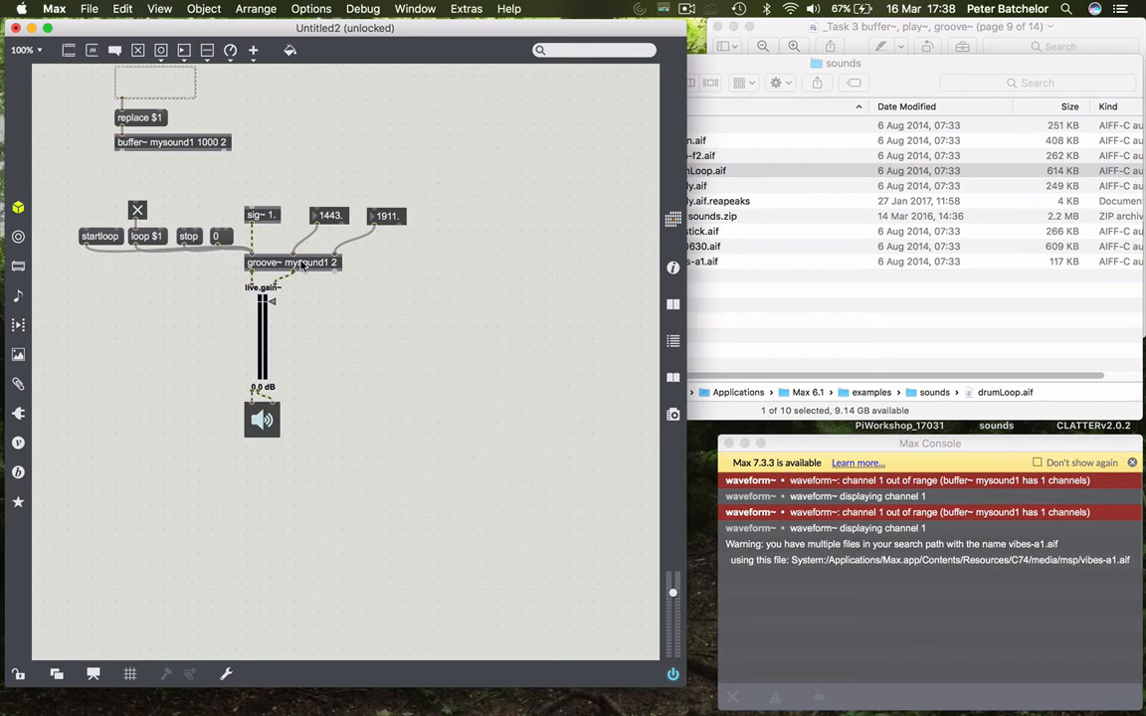
mouse_move(299, 266)
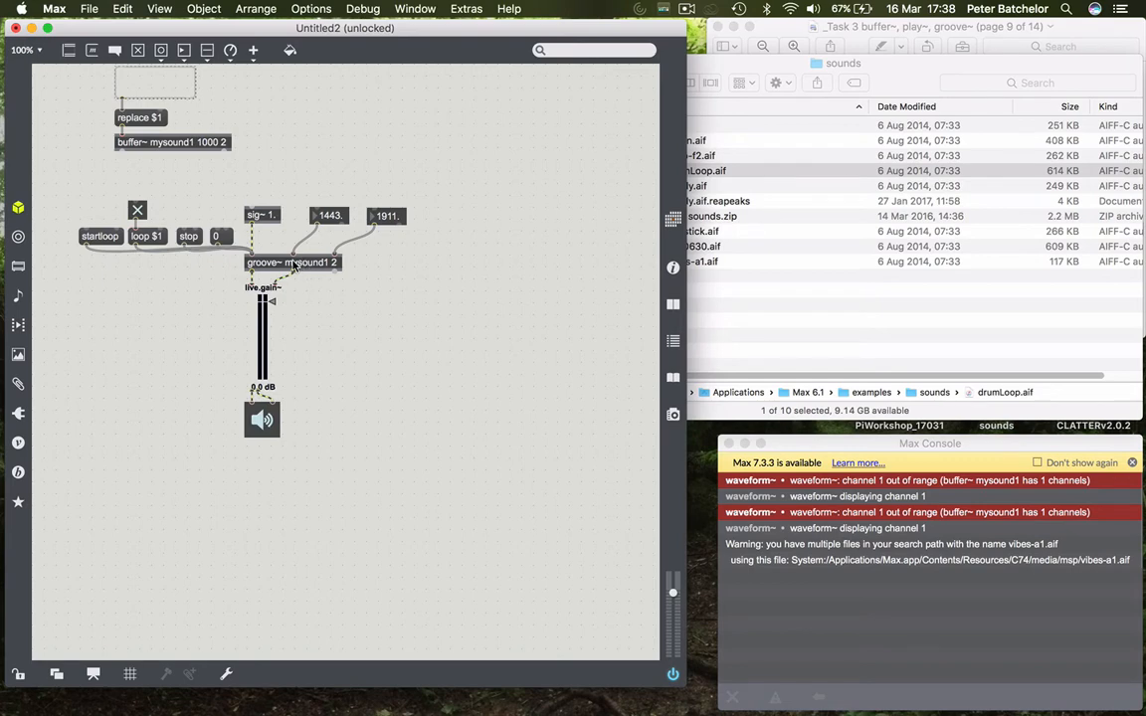
- Close the groove~ help and reference windows to return to the Untitled2 patcher
right_click(292, 263)
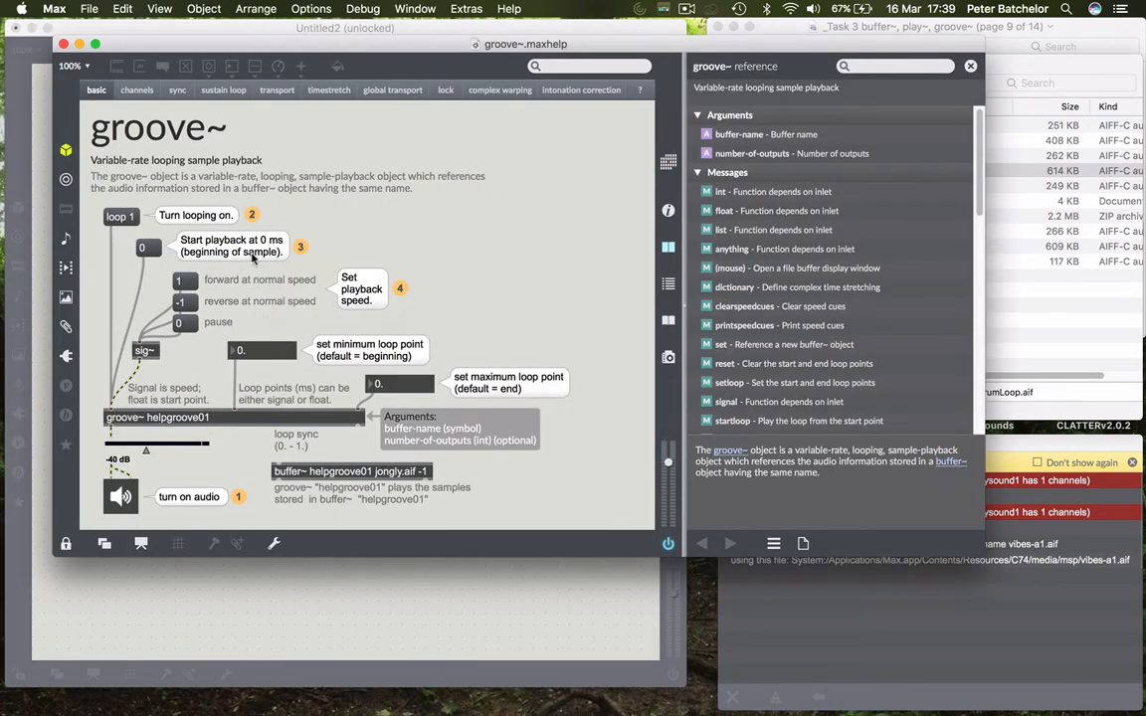
mouse_move(575, 97)
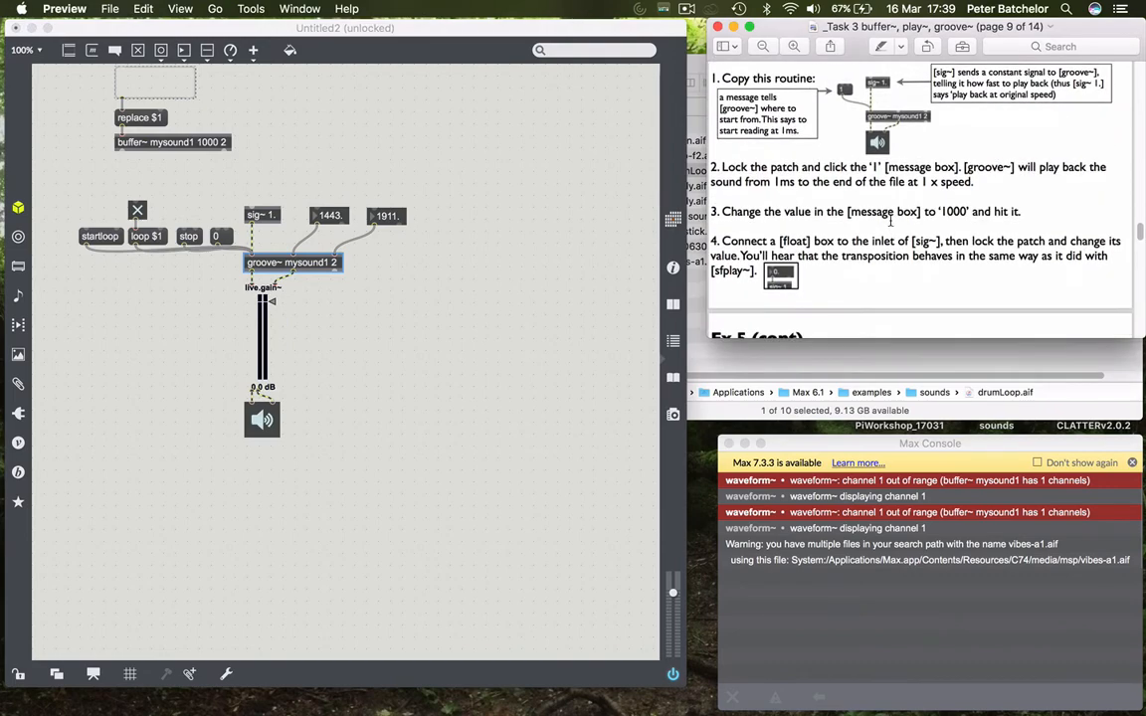
- Create a waveform~ display and duplicate it so two displays stack above the groove~ chain
scroll(down, 3)
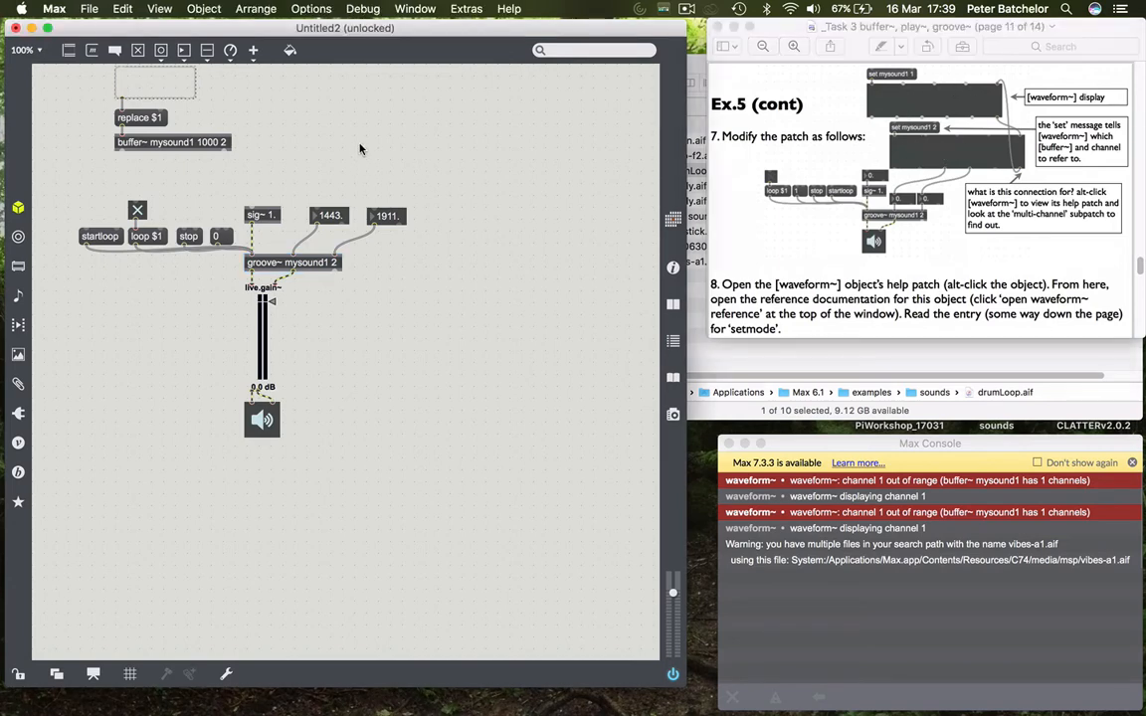
mouse_move(272, 58)
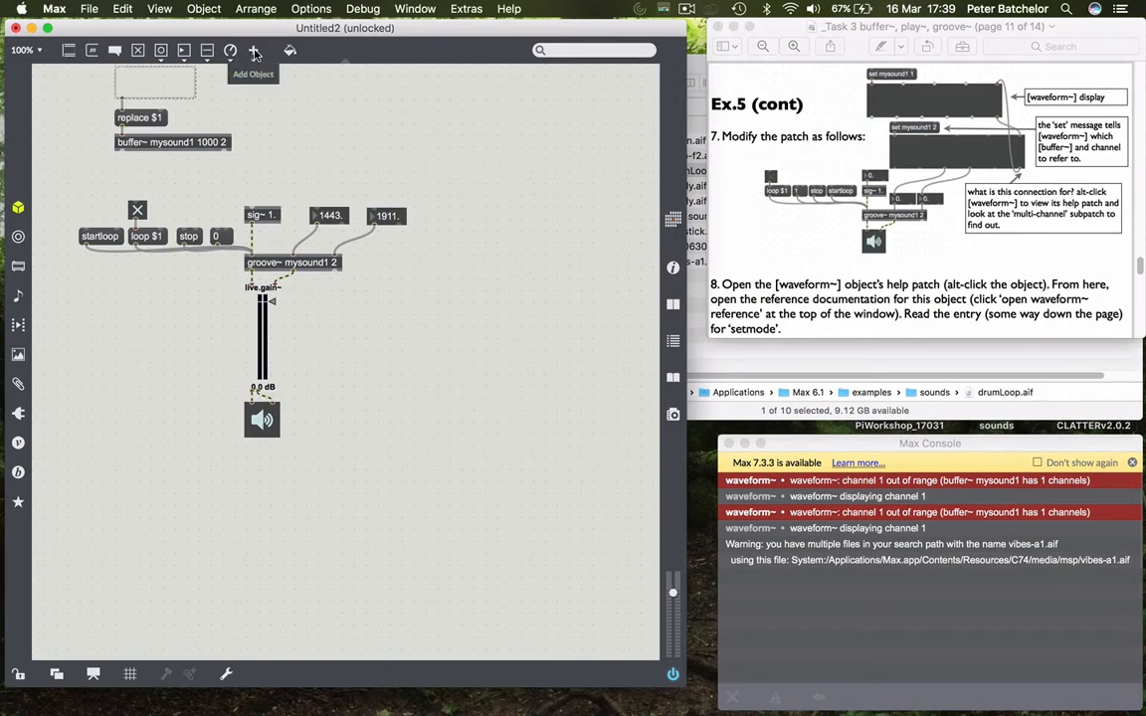
click(254, 51)
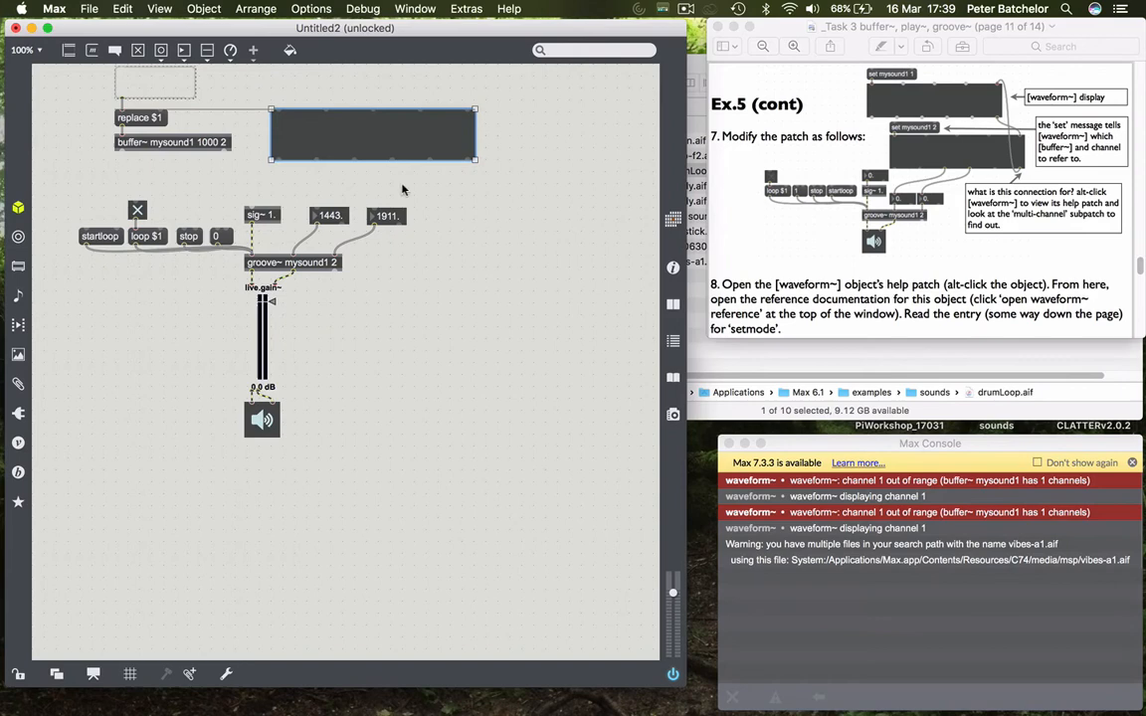
text(waveform~)
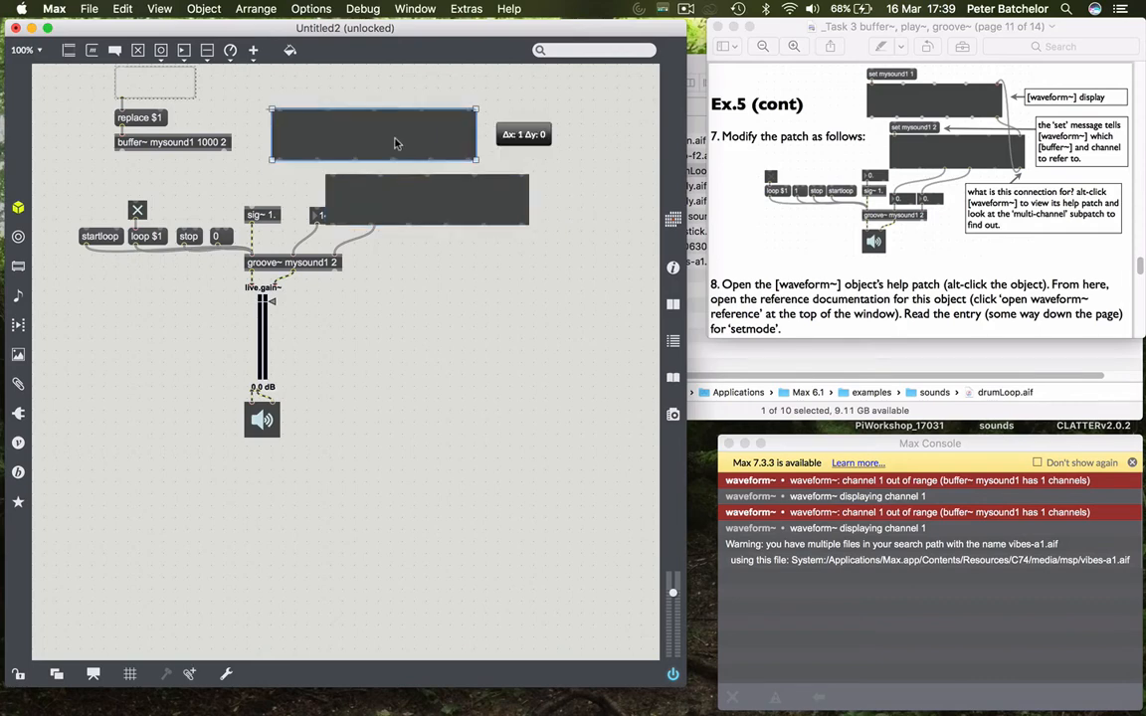
drag(373, 135, 425, 170)
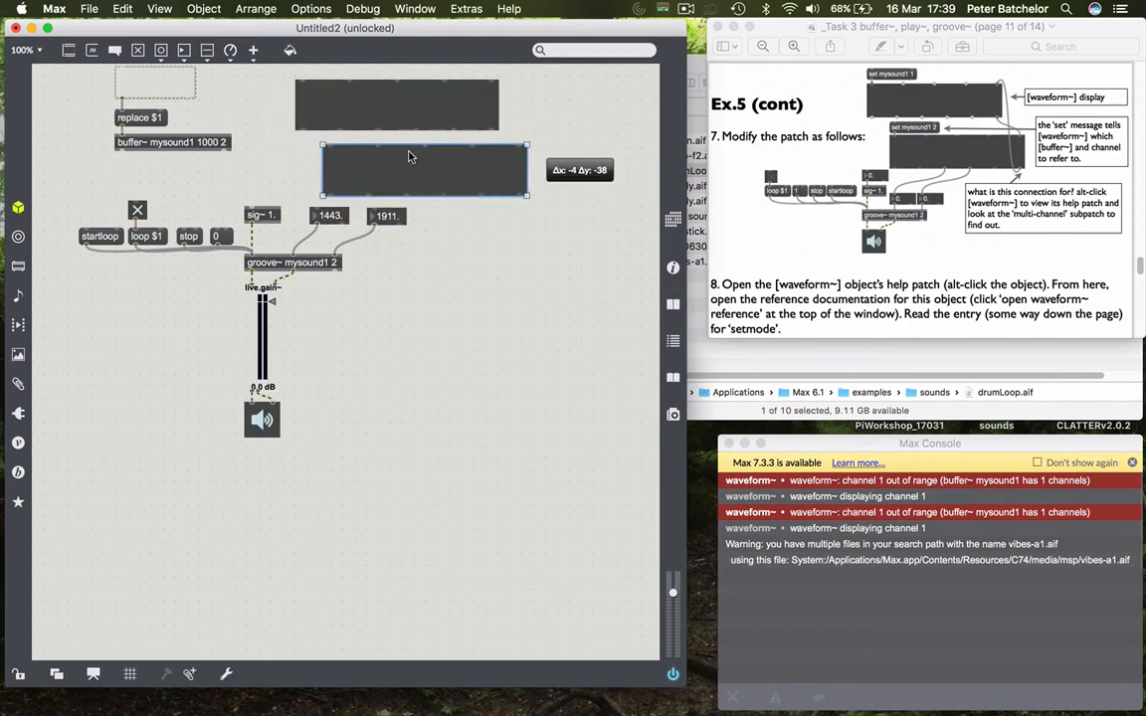
drag(422, 169, 419, 164)
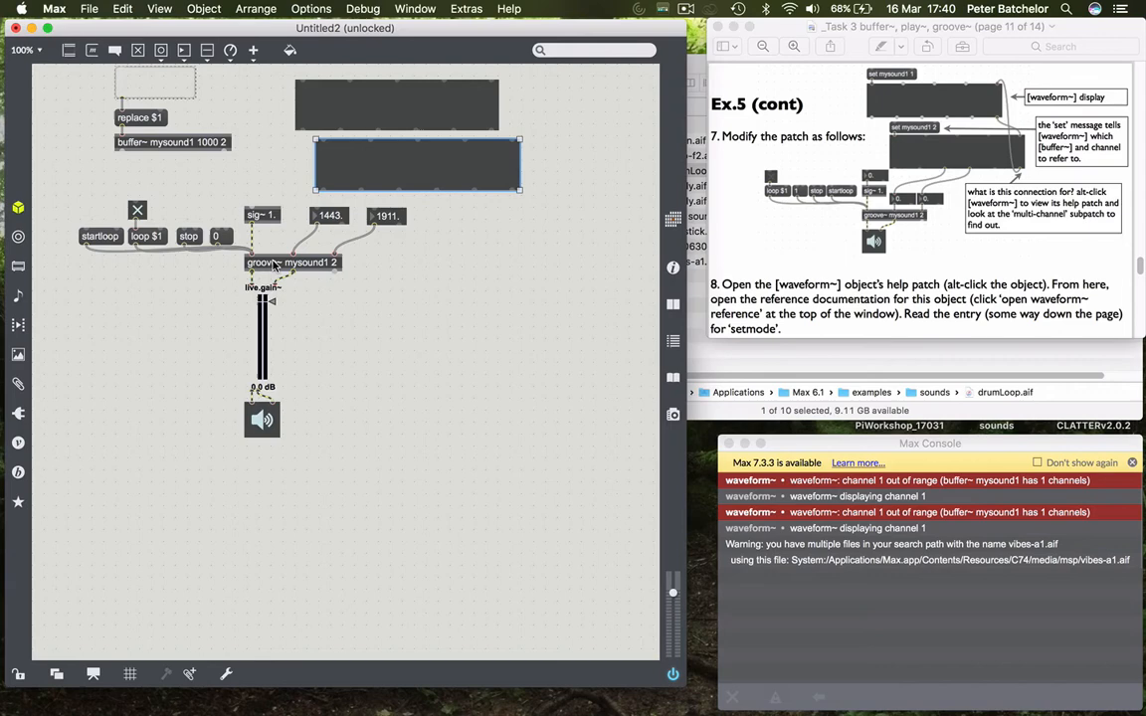
mouse_move(199, 168)
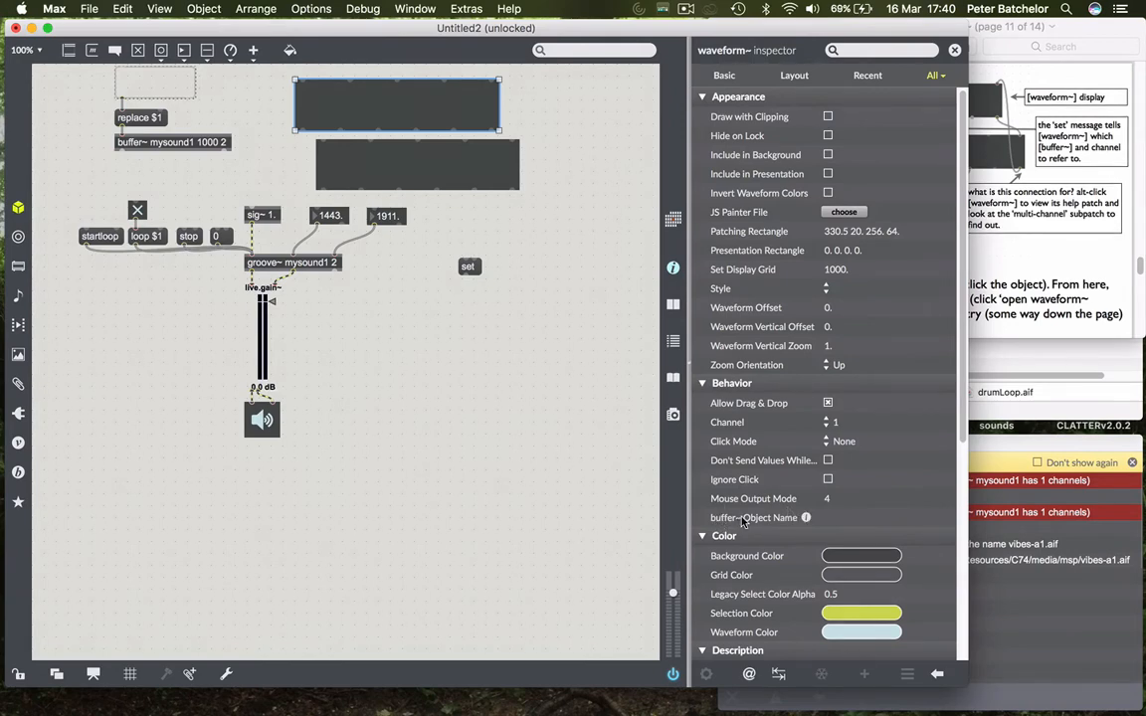
mouse_move(801, 525)
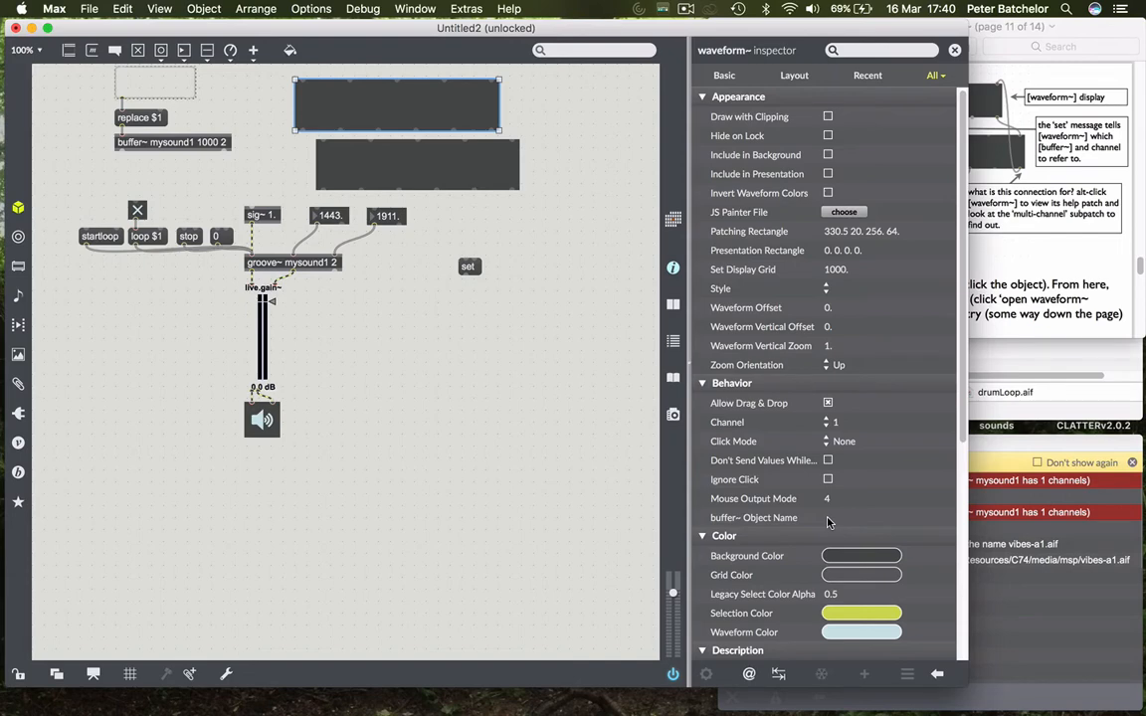
- Set the top waveform~ buffer name to mysound1 and create a 'set mysound1 2' message for the second
click(886, 517)
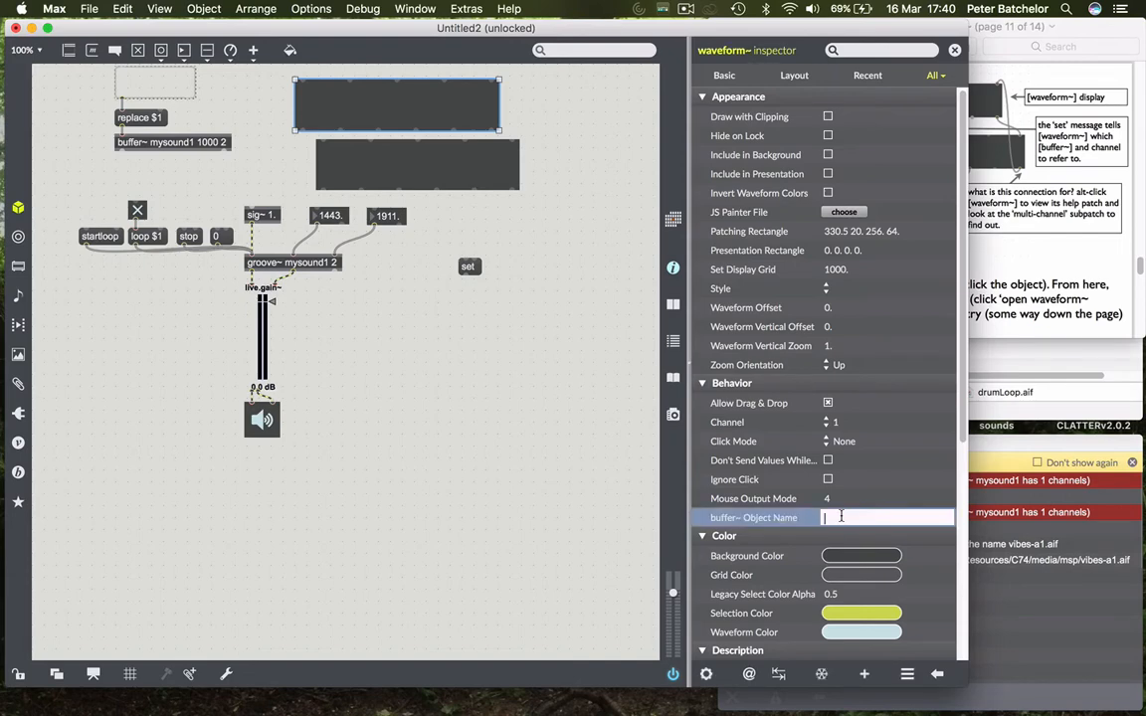
text(mysound)
text(set)
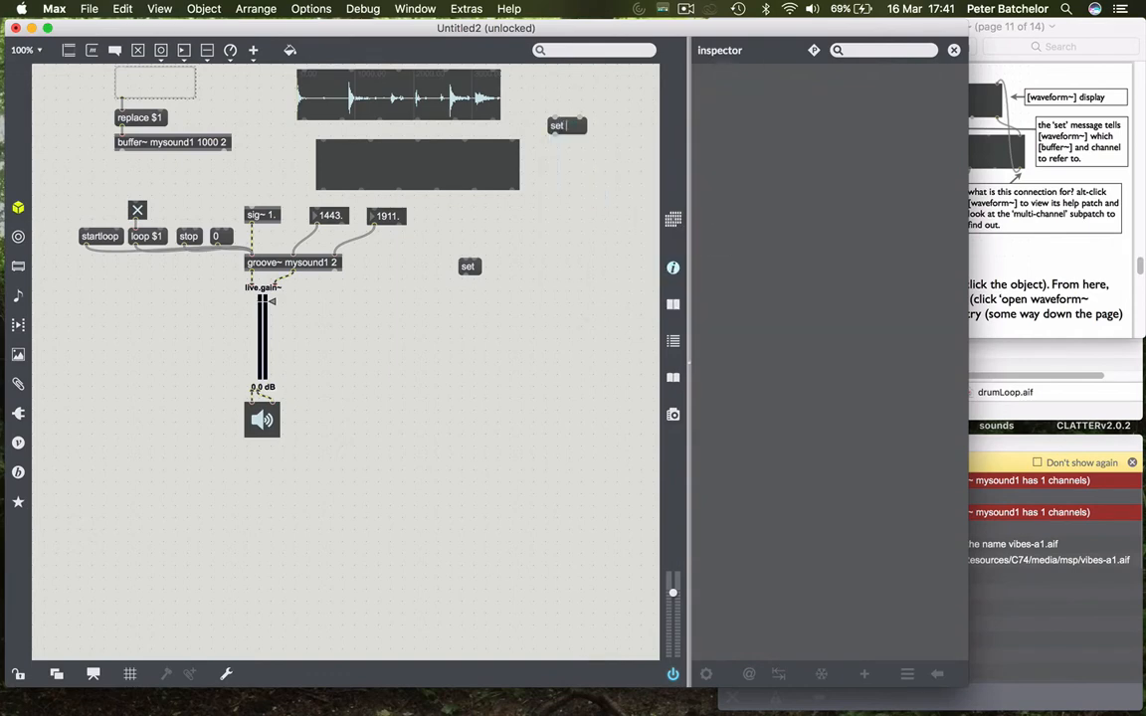
text(mysound1)
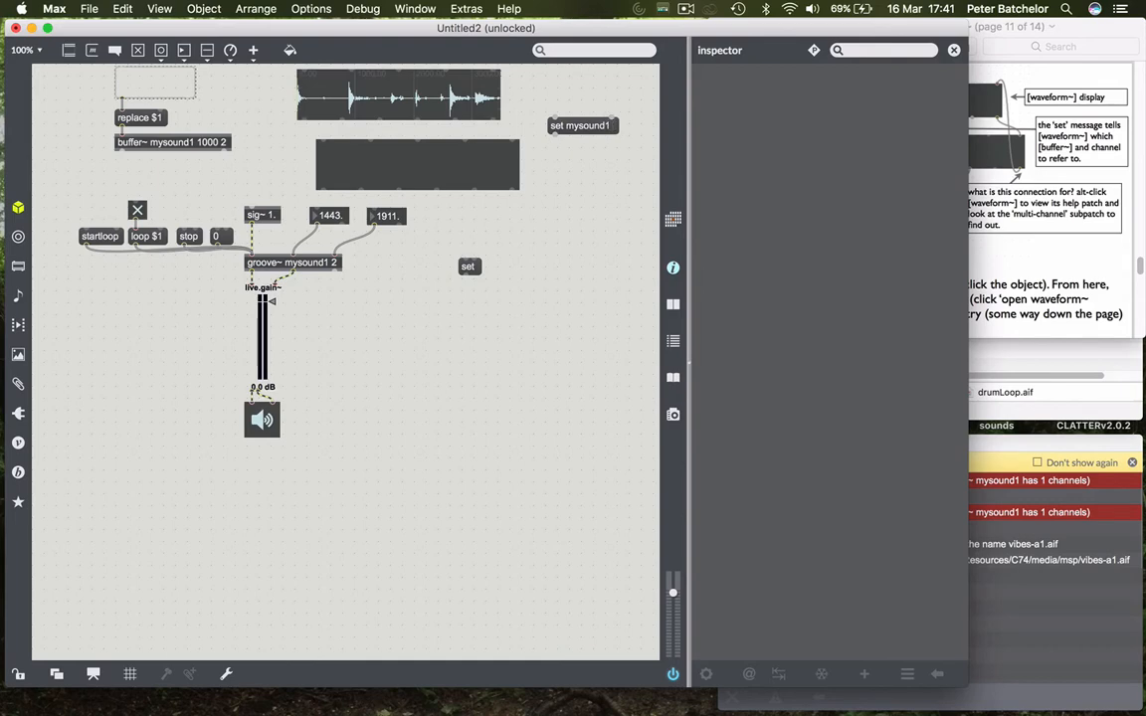
mouse_move(617, 137)
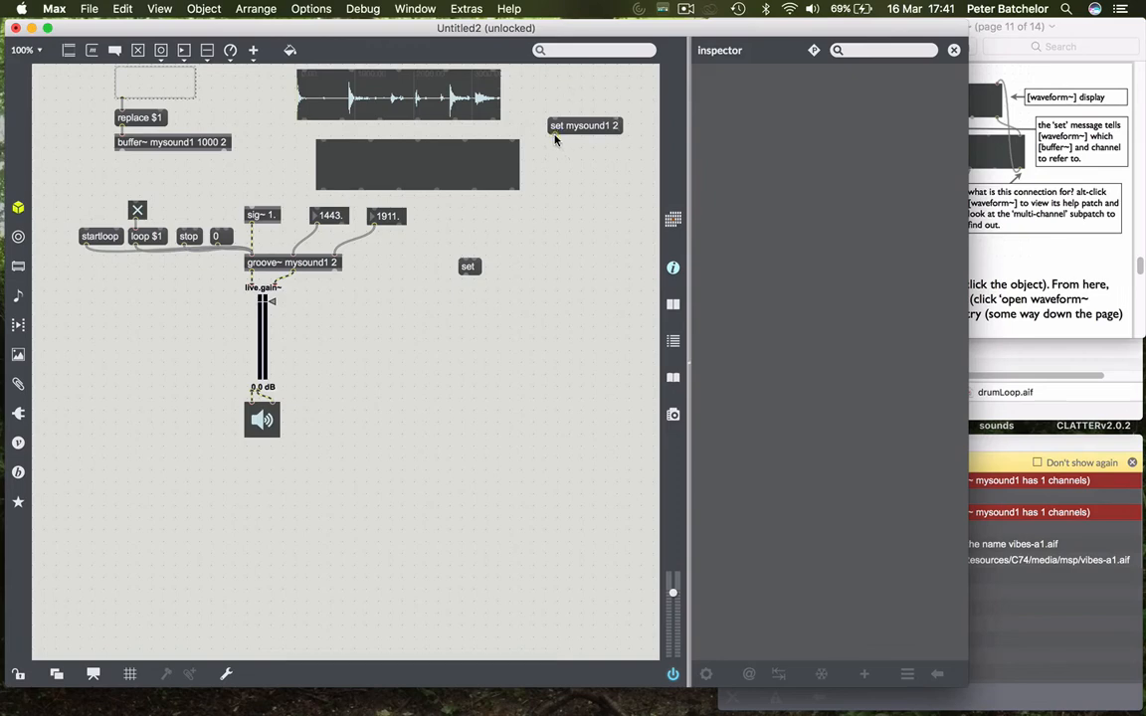
click(585, 126)
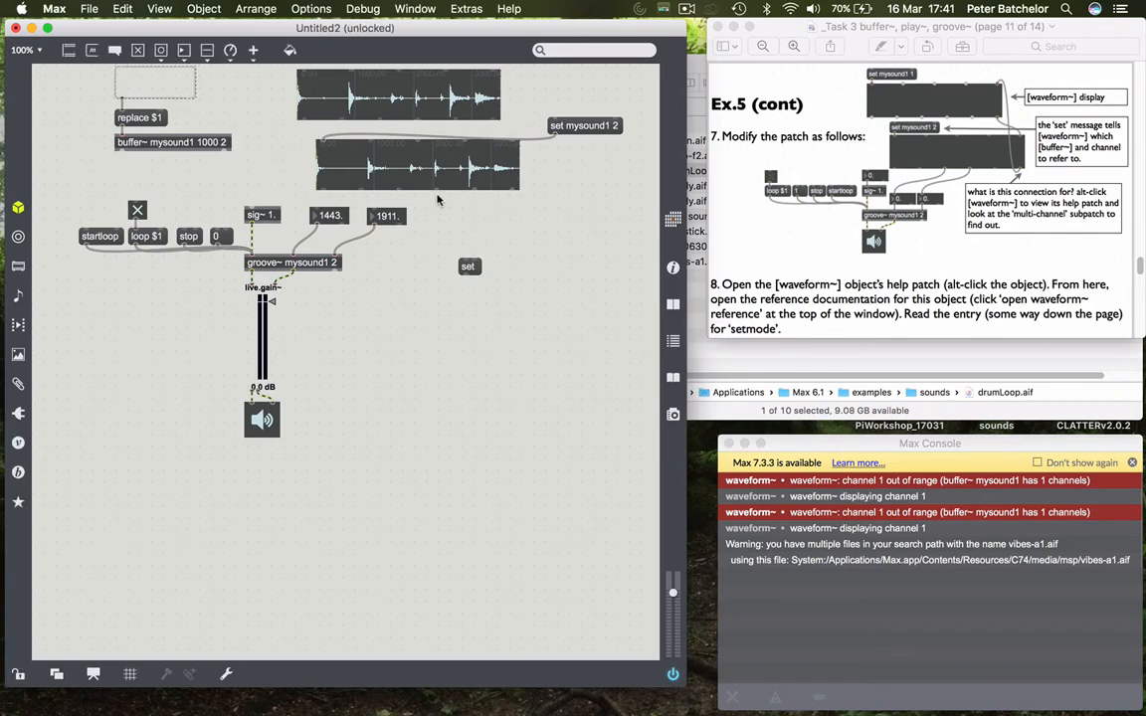
mouse_move(398, 191)
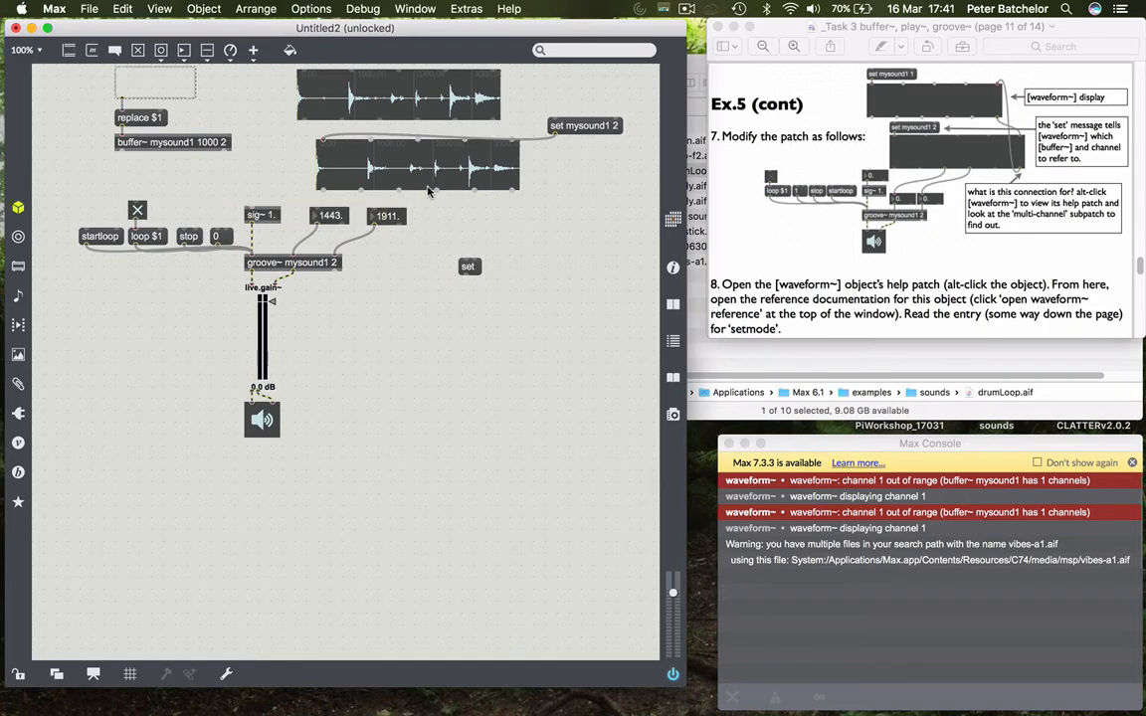
mouse_move(398, 192)
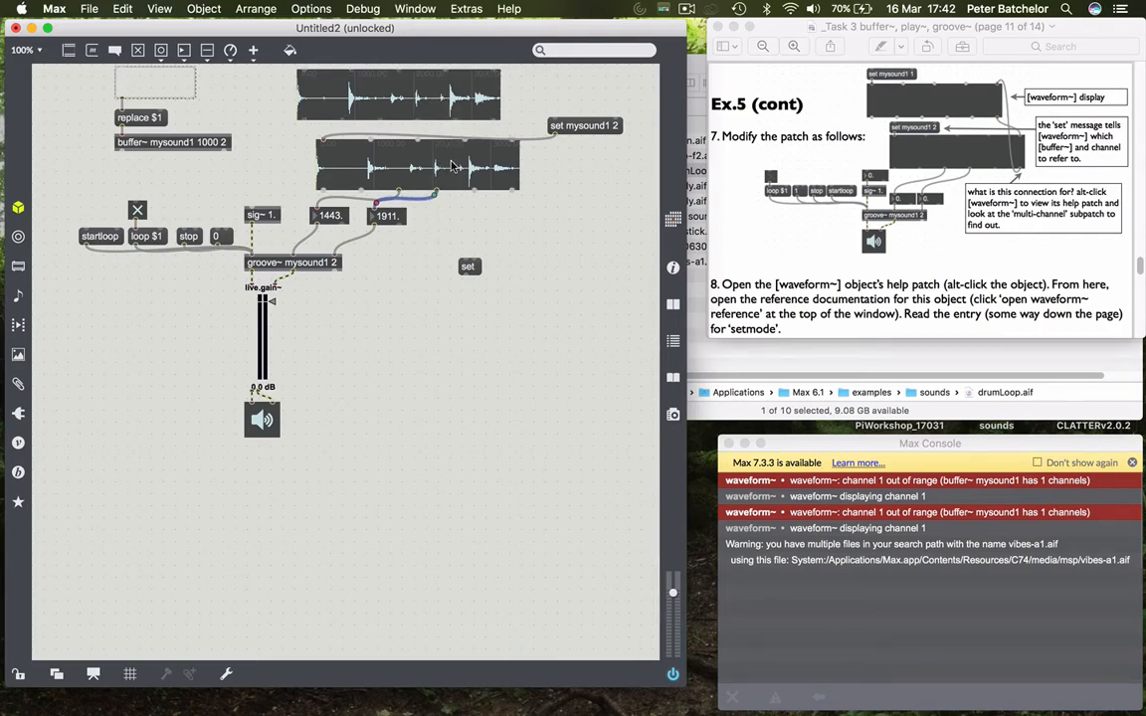
mouse_move(493, 123)
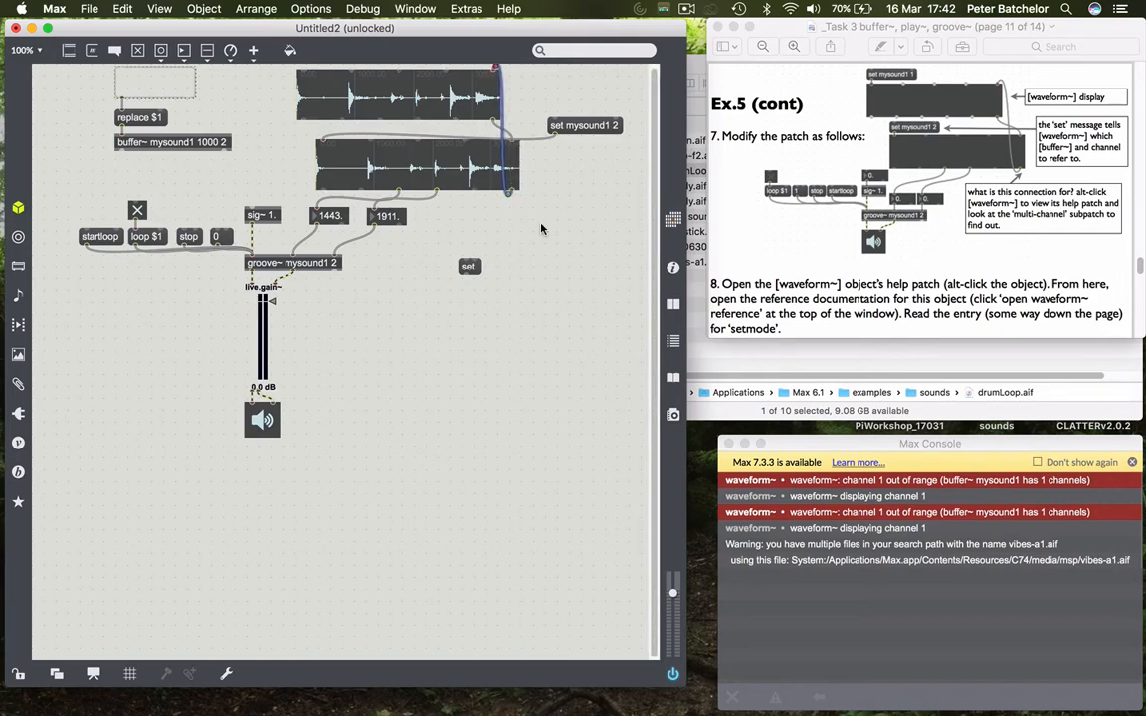
mouse_move(291, 159)
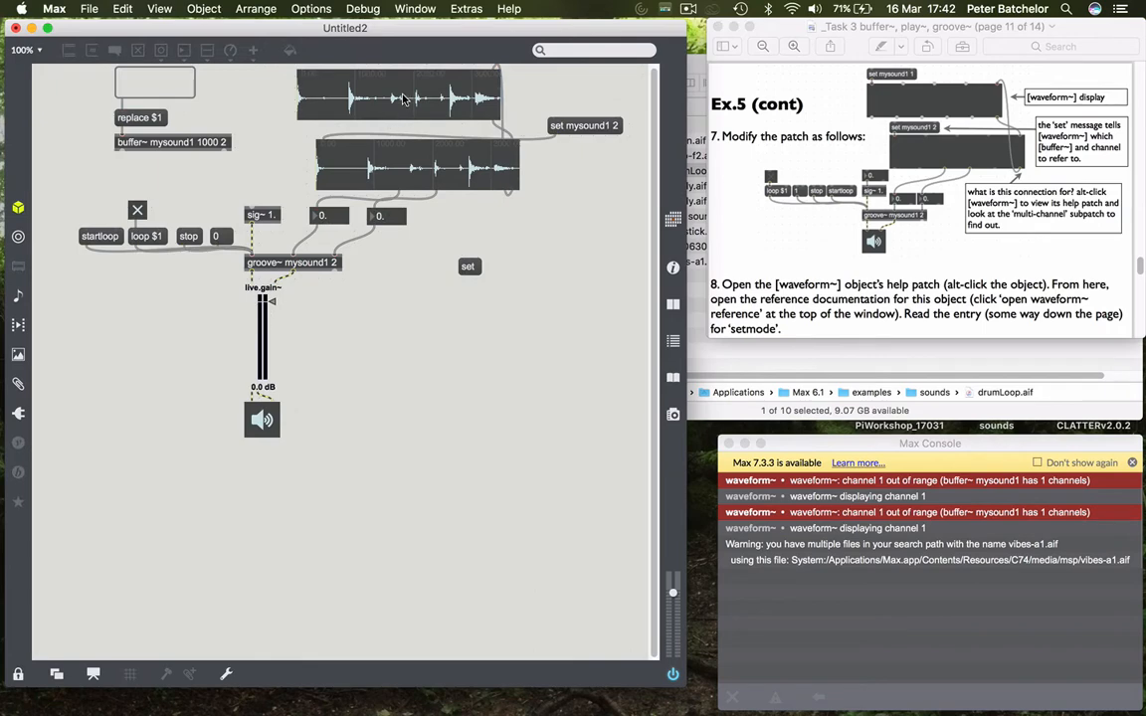
mouse_move(276, 139)
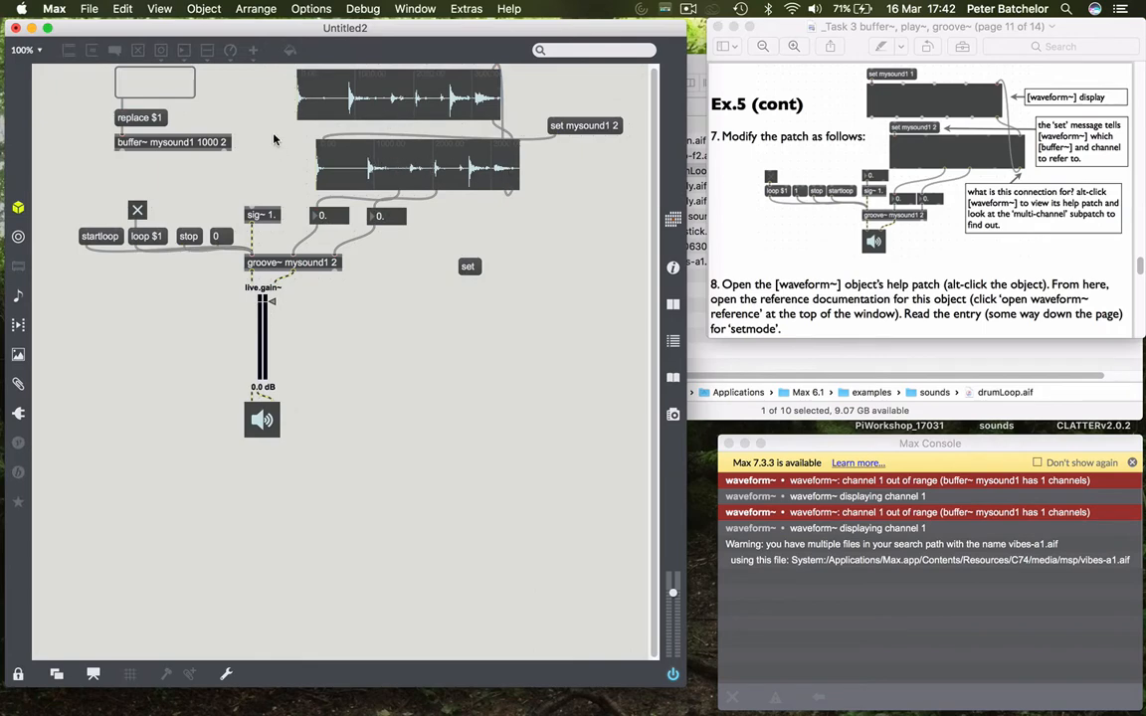
mouse_move(275, 101)
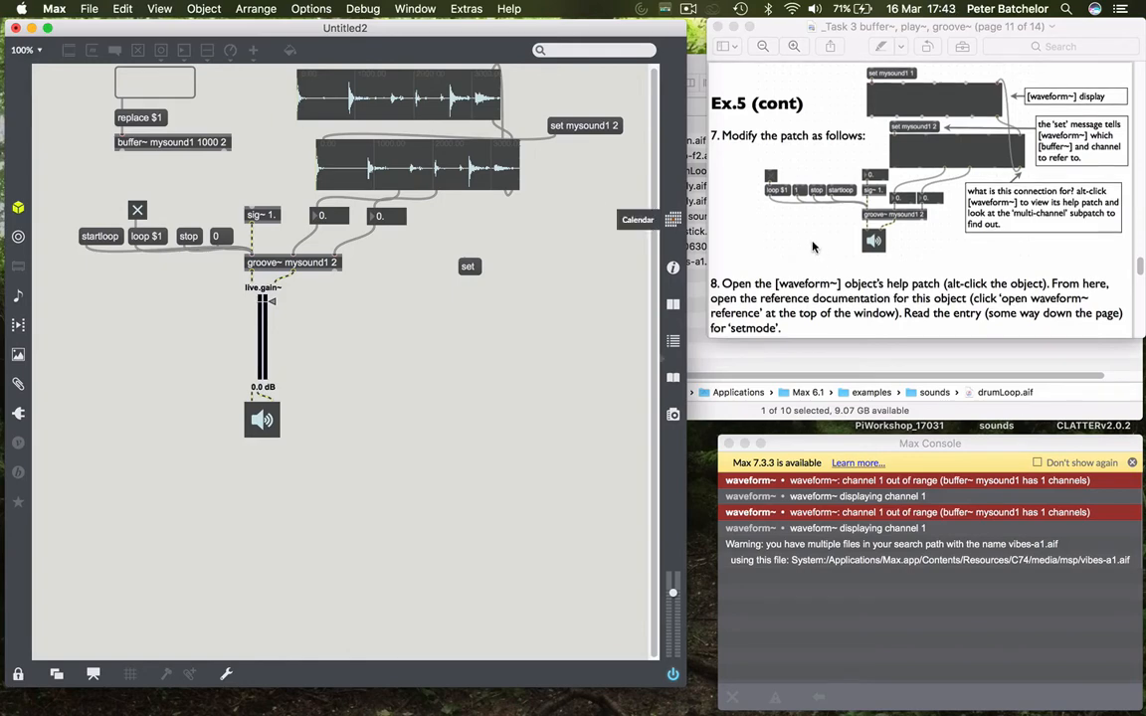
- Wire the setmode number box to the top waveform~ and step it to 2 for loop mode
scroll(down, 3)
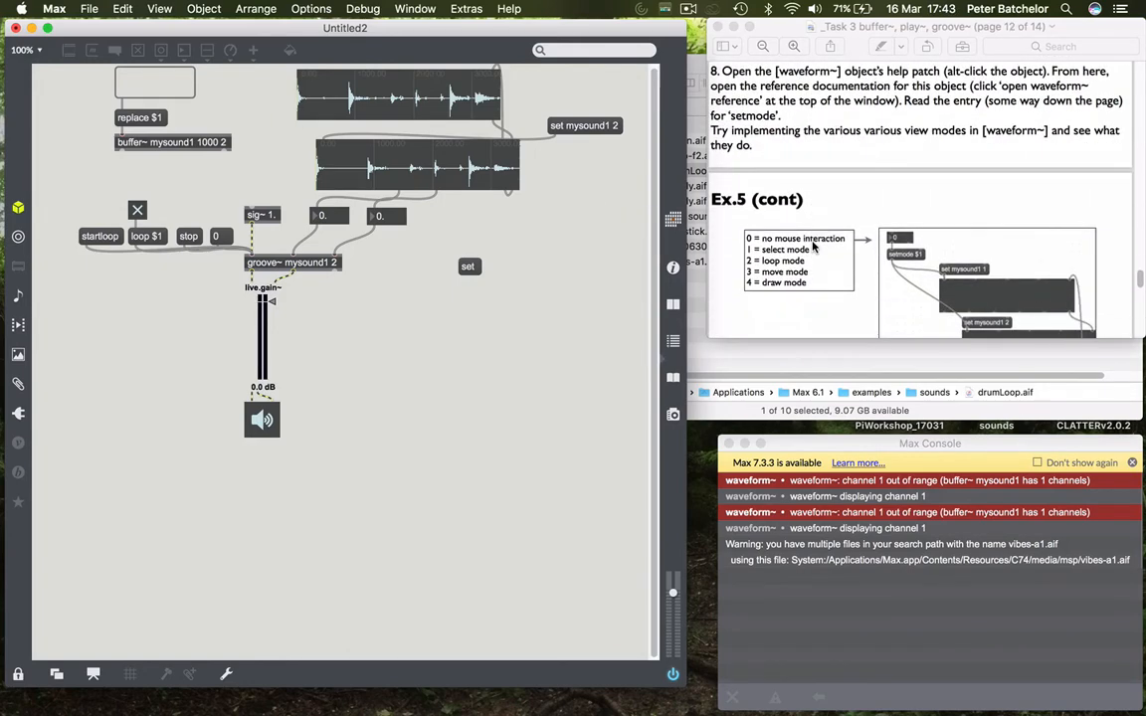
scroll(down, 3)
text(setmode $1)
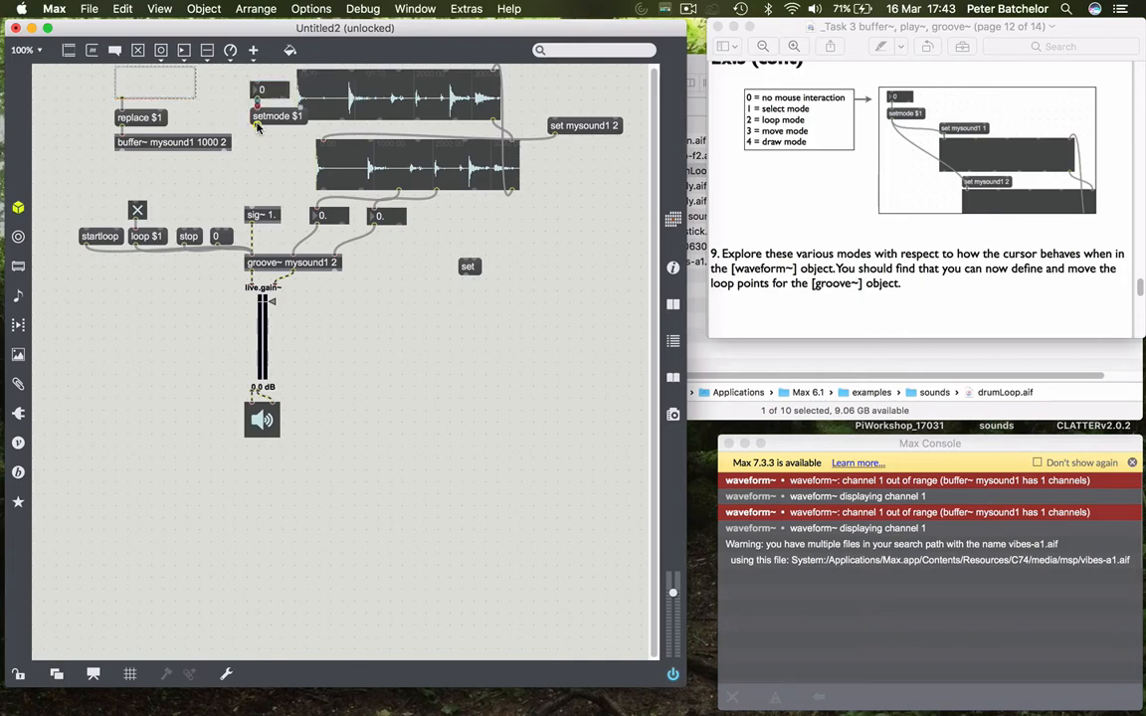
click(262, 89)
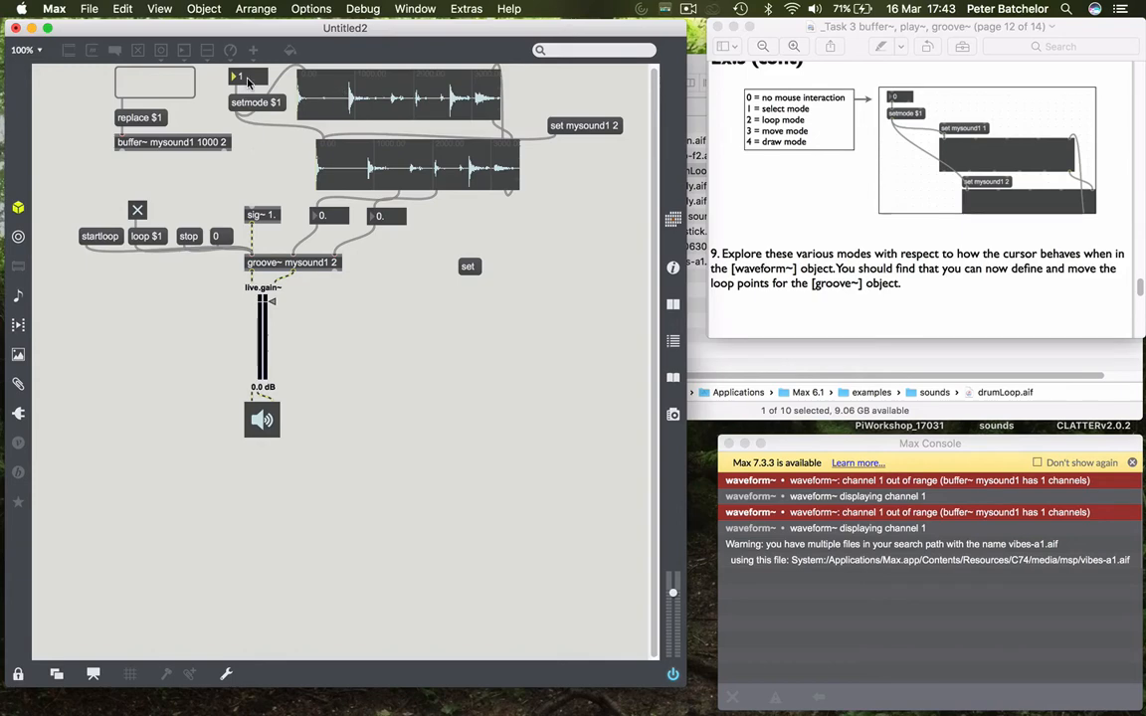
click(238, 76)
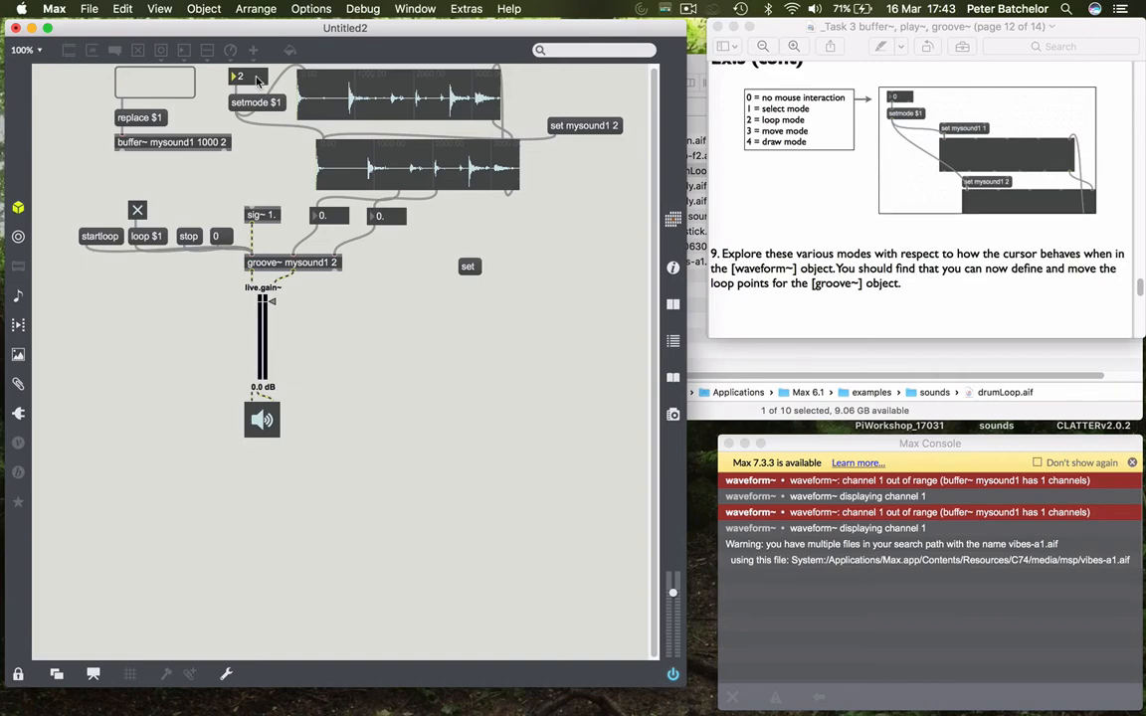
click(239, 77)
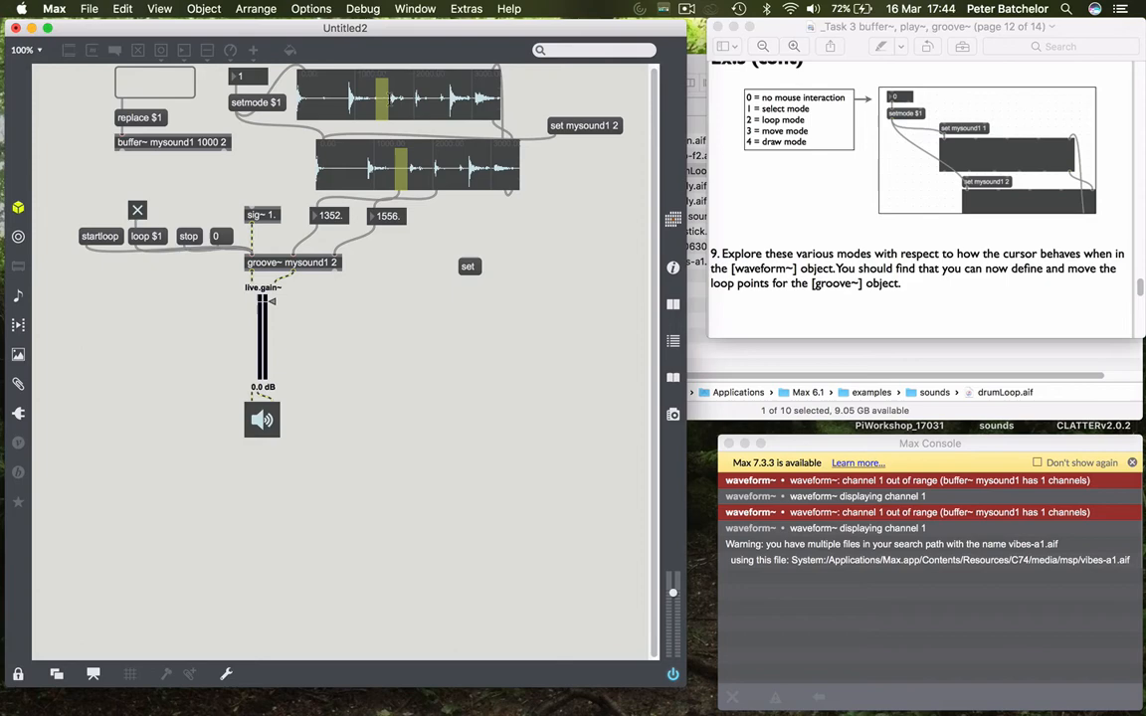
mouse_move(343, 215)
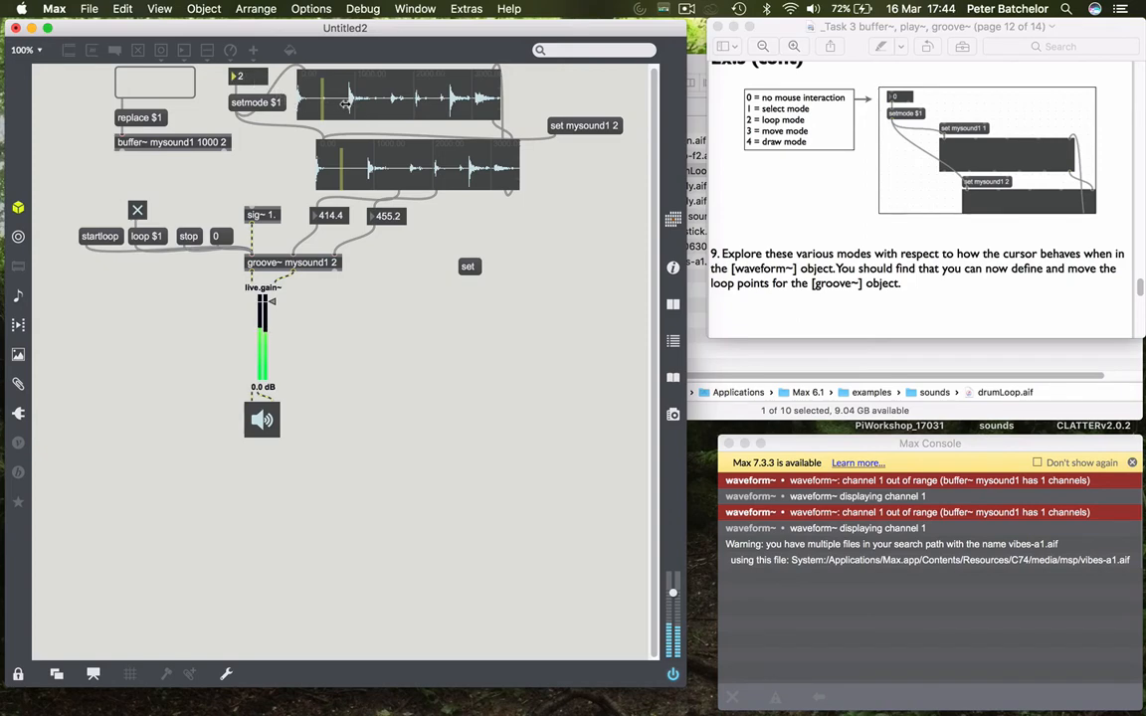
- Drag the loop region later along the playing drum loop, ending near 1013 to 1080
drag(326, 95, 359, 95)
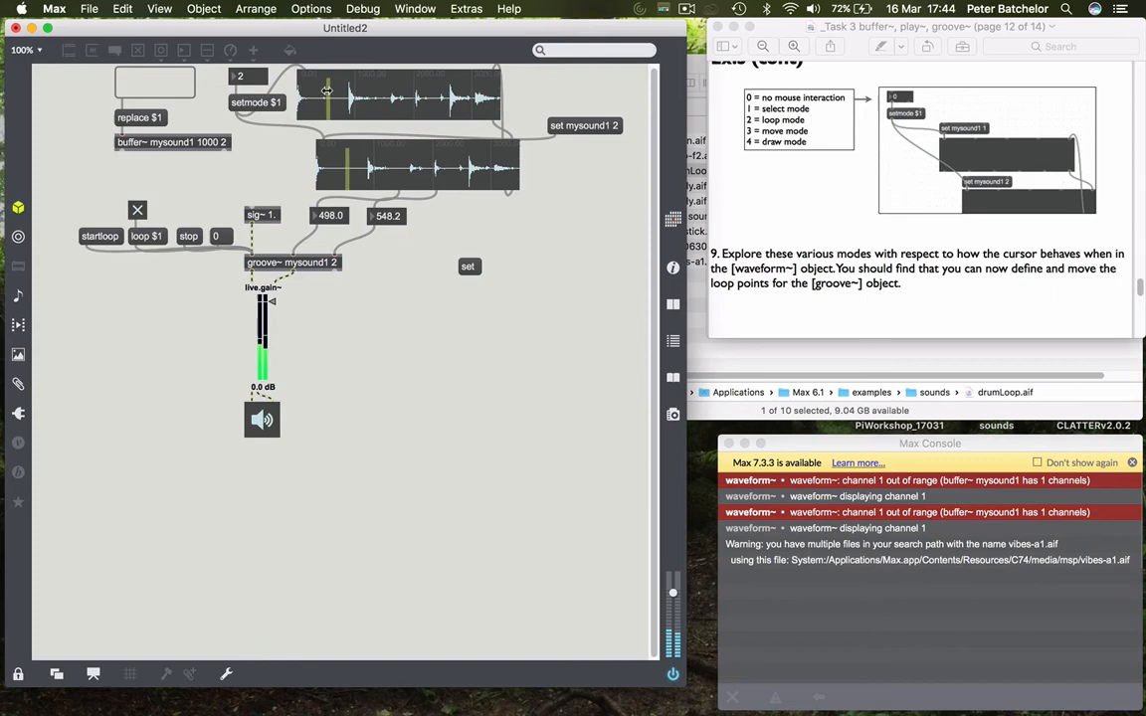
drag(326, 90, 355, 102)
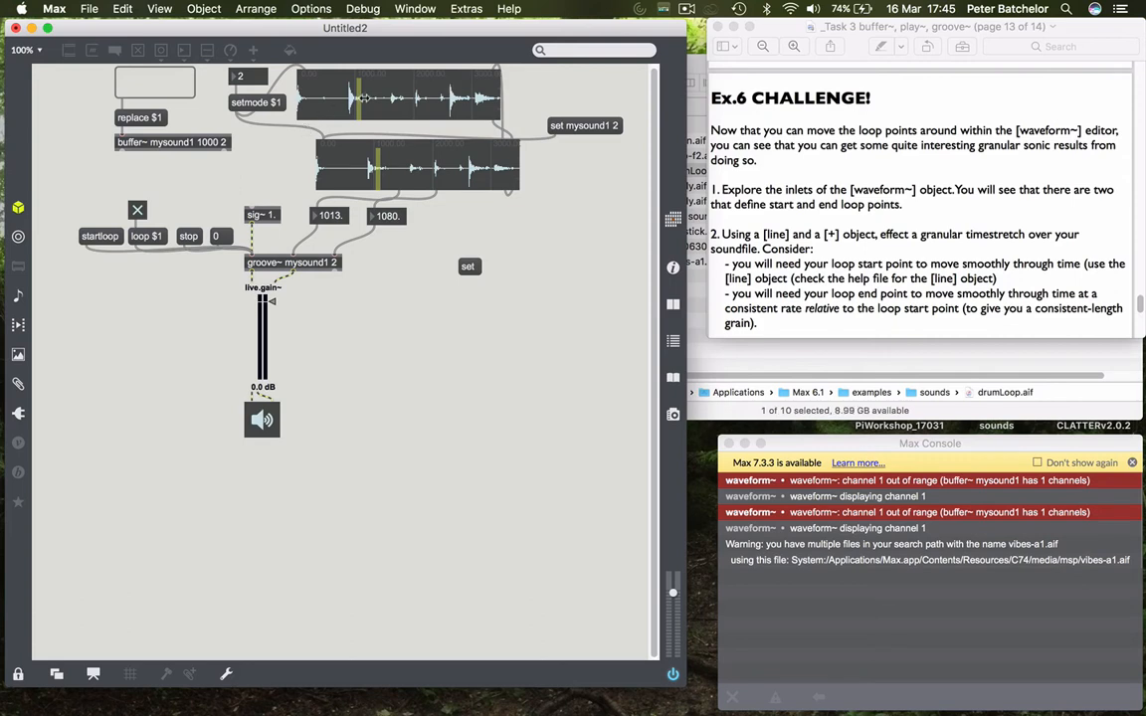
mouse_move(402, 97)
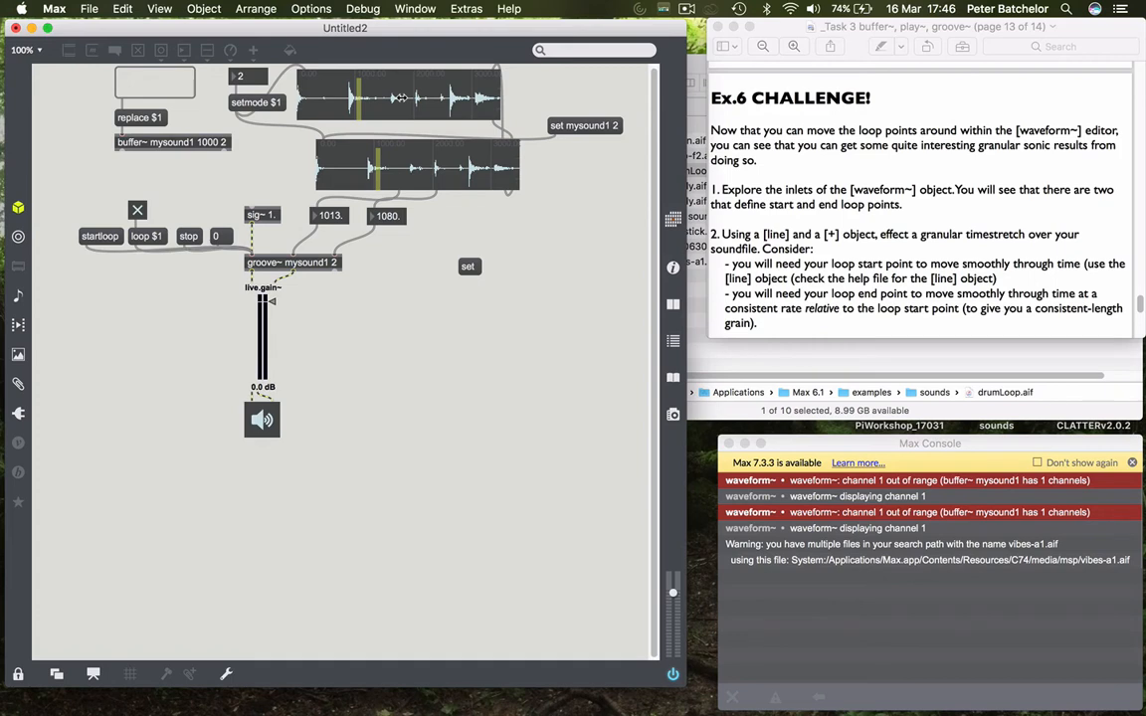
mouse_move(587, 204)
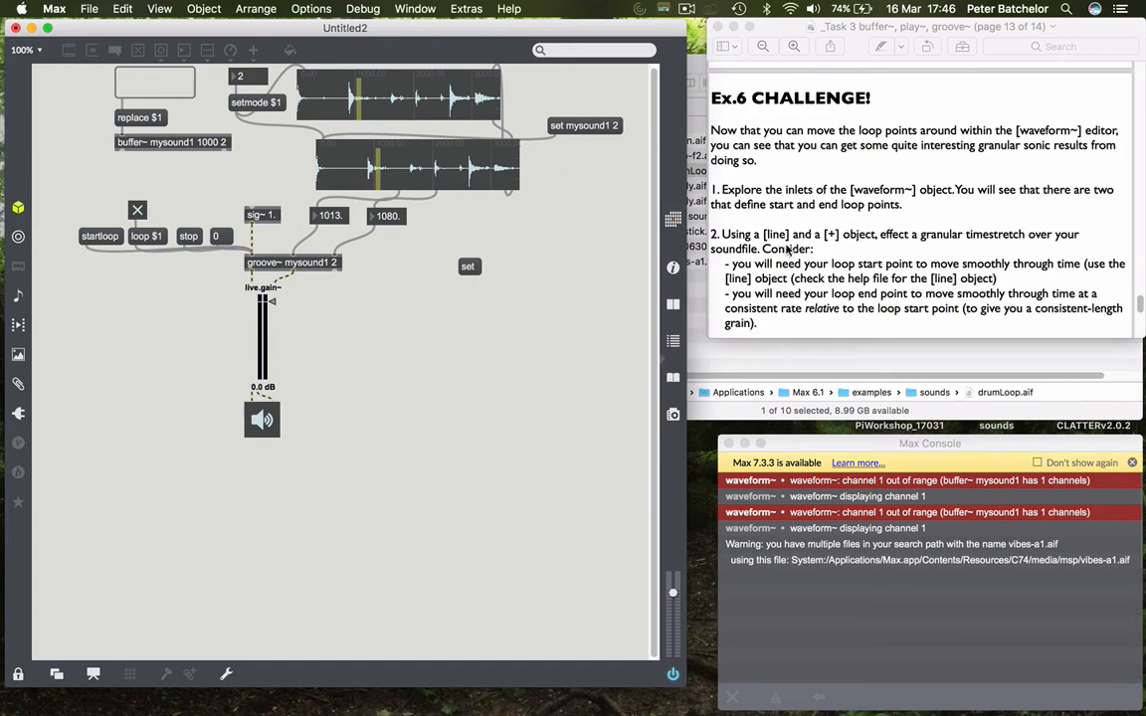
mouse_move(834, 247)
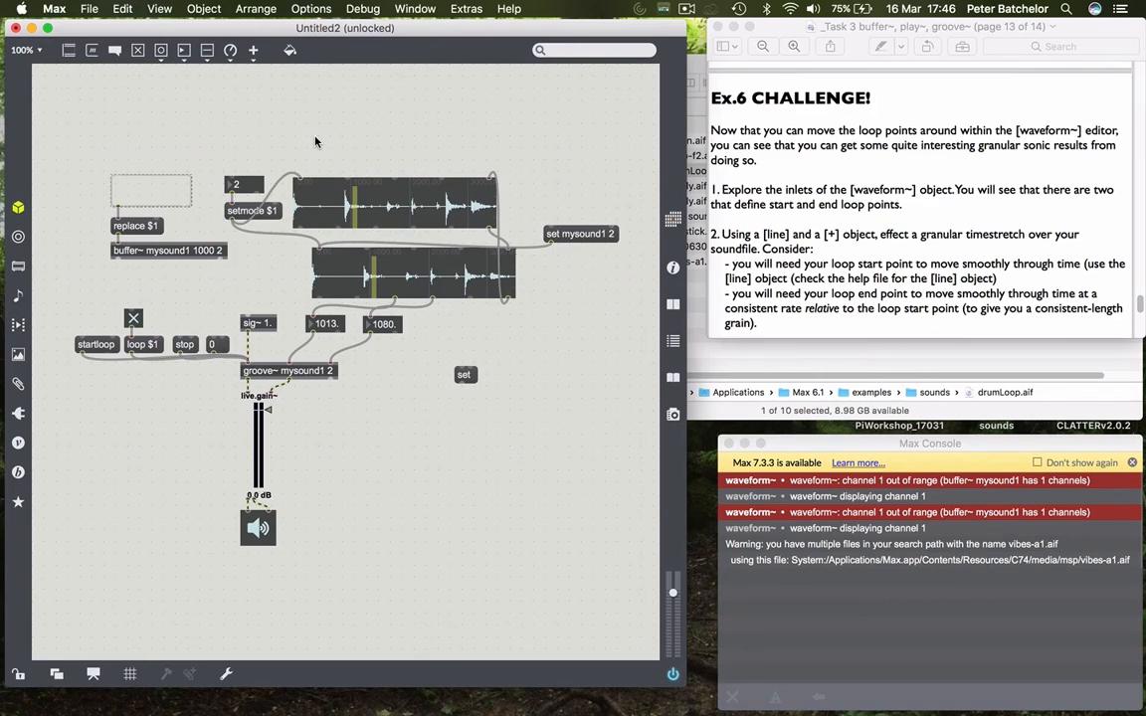
- Create a 'line' object in the unlocked patch above the upper waveform~ display
text(line)
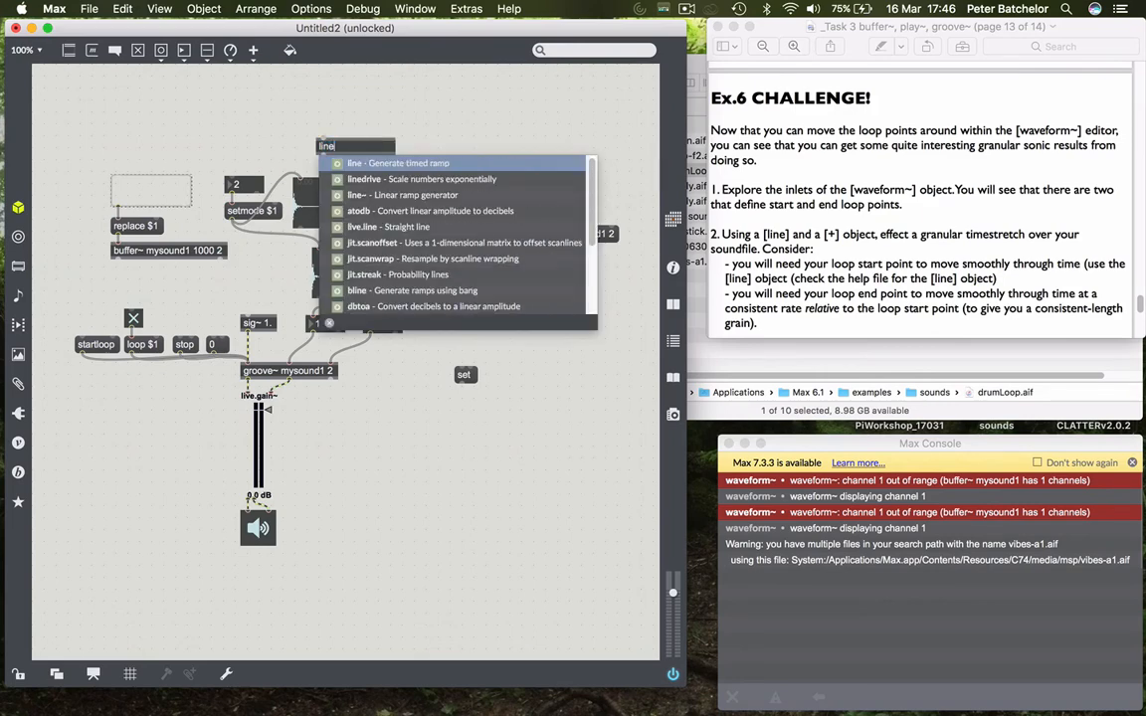
mouse_move(331, 110)
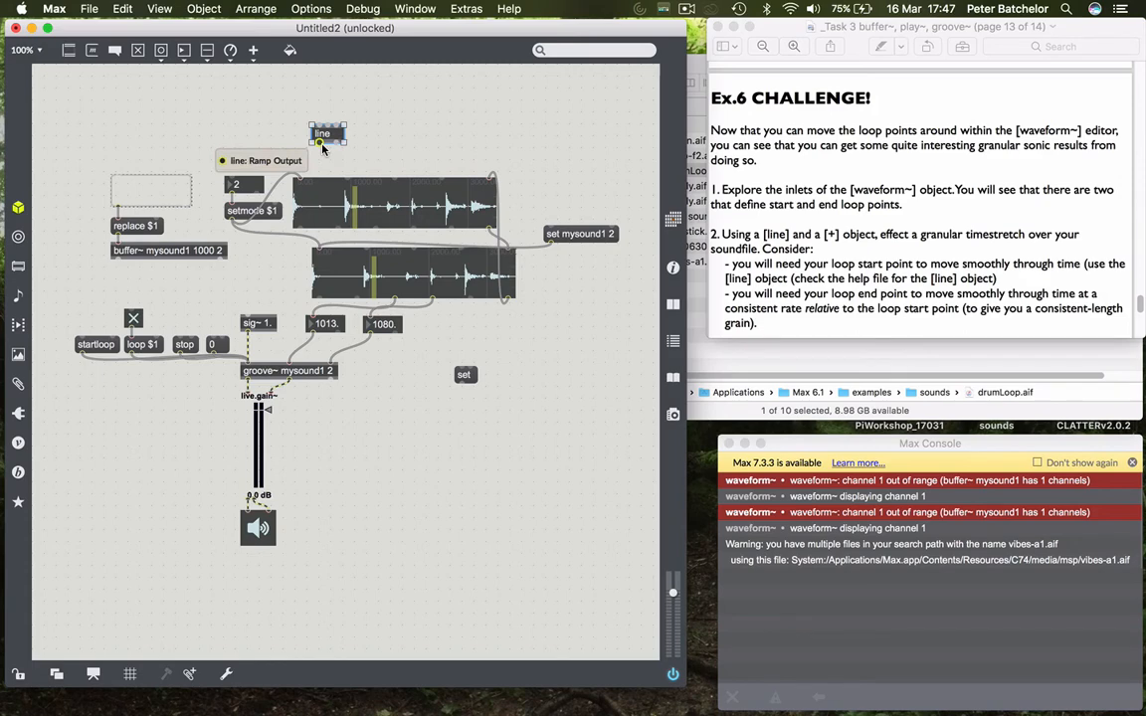
mouse_move(384, 109)
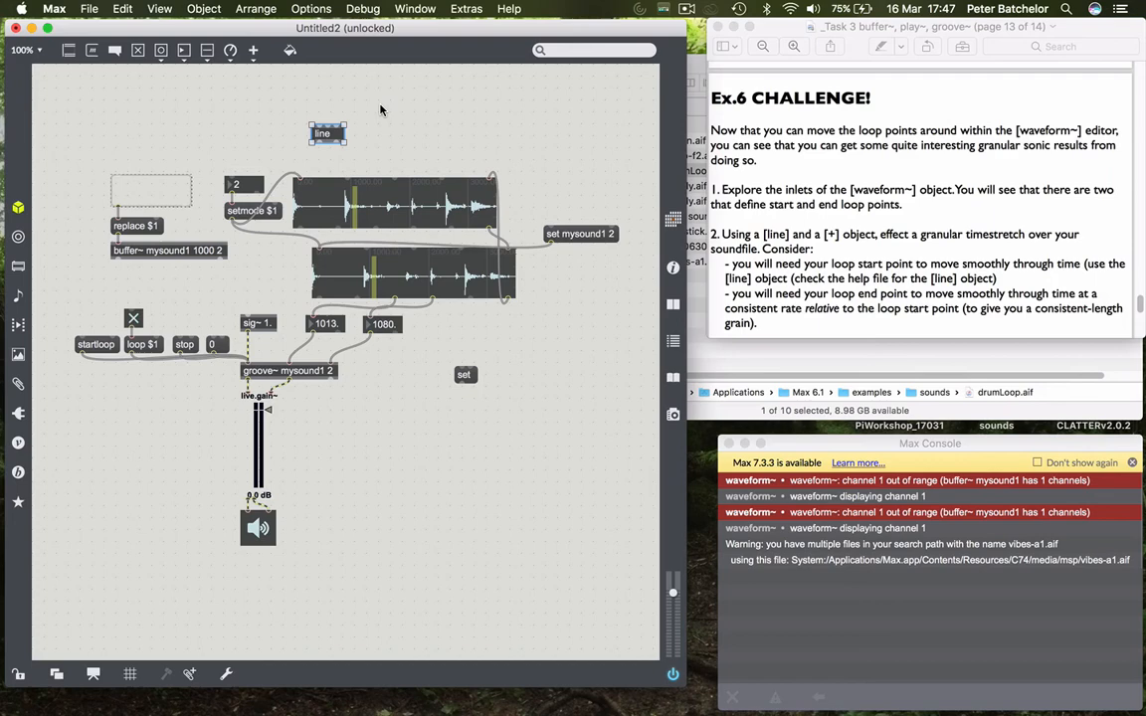
mouse_move(364, 98)
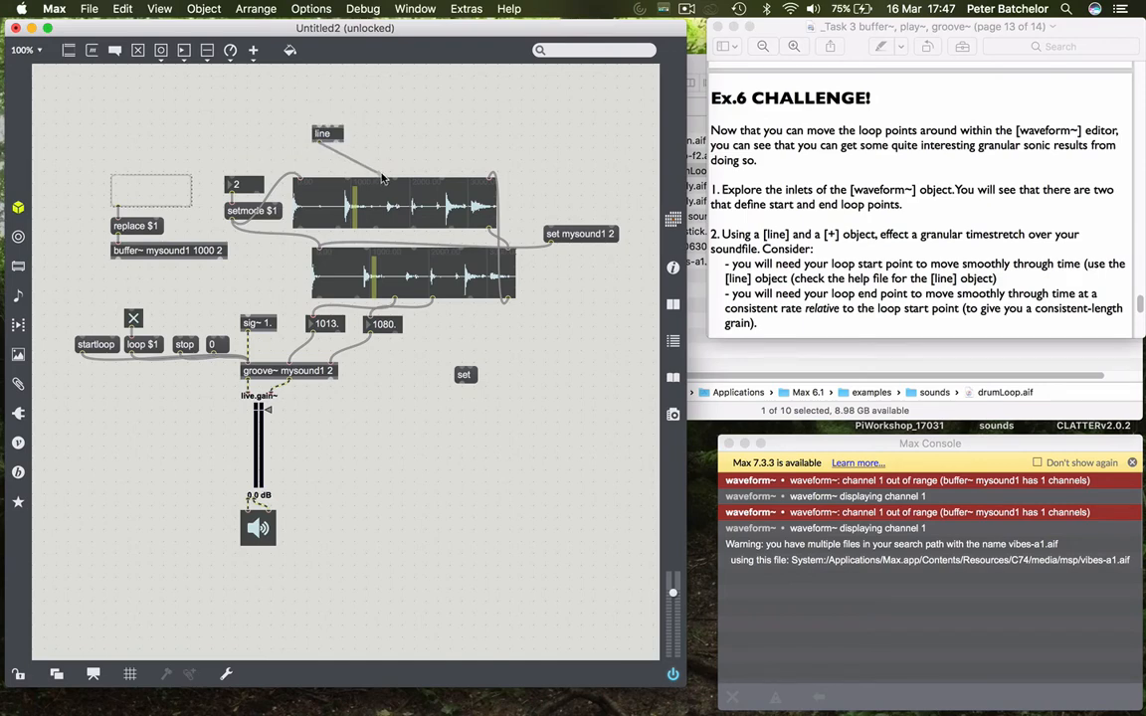
mouse_move(394, 179)
text(0,)
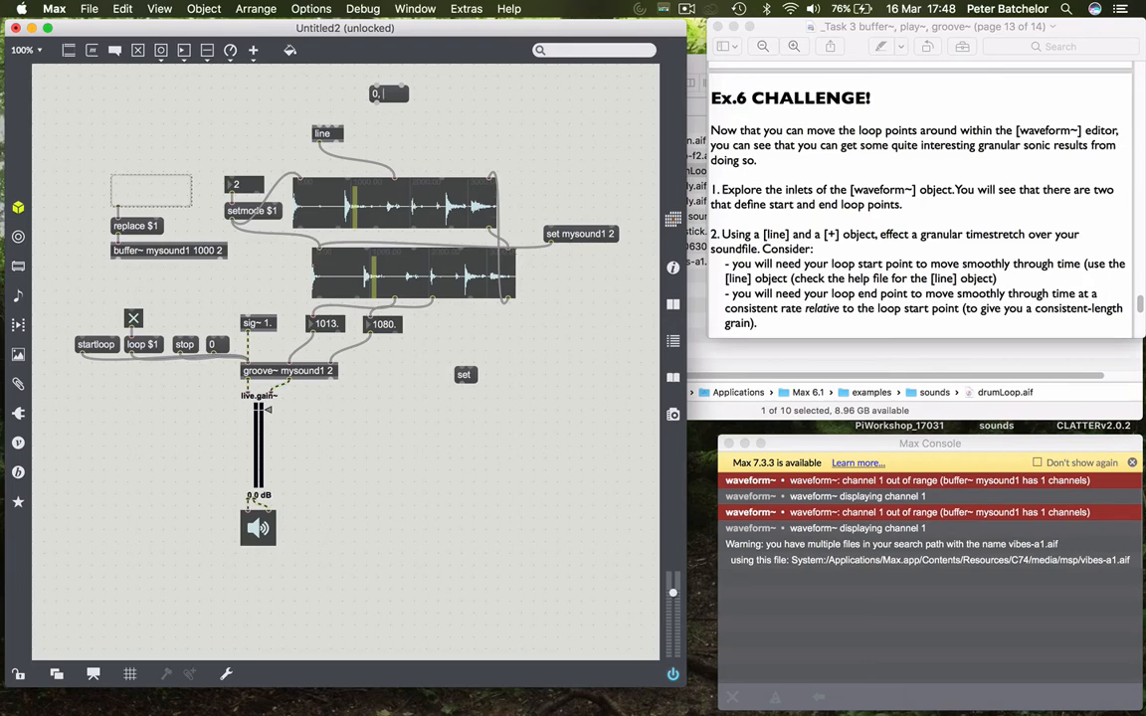
- Write the ramp message '0, 3500 10000' to drive the line object
text(3500)
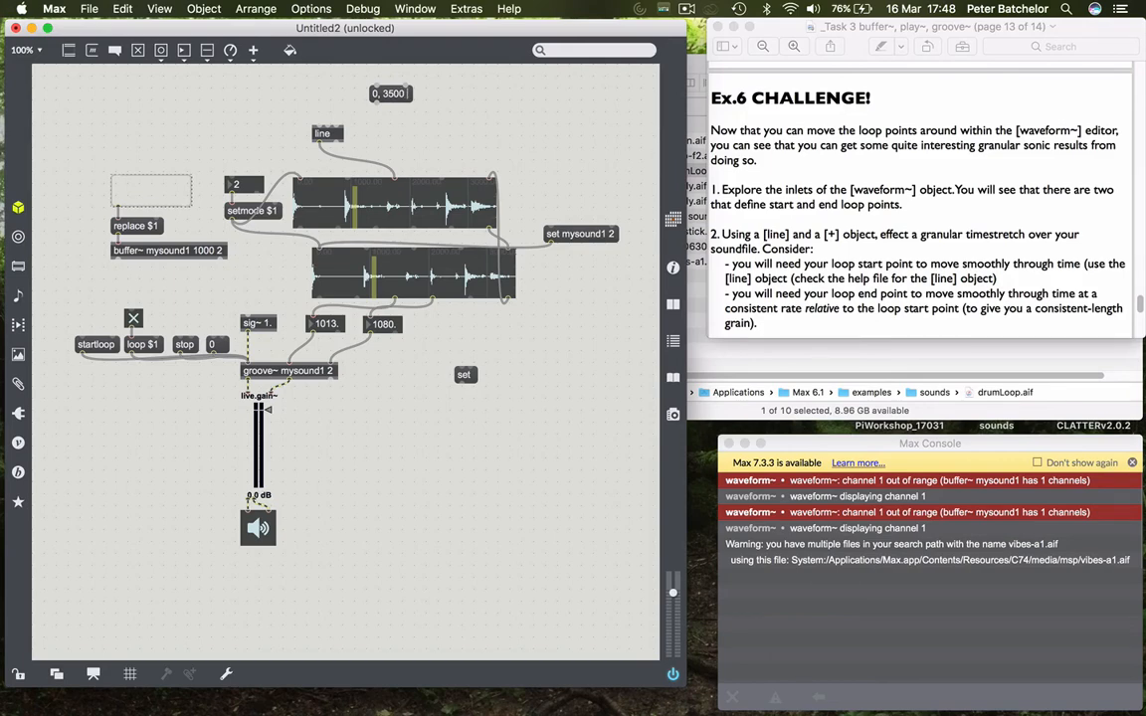
text(10000)
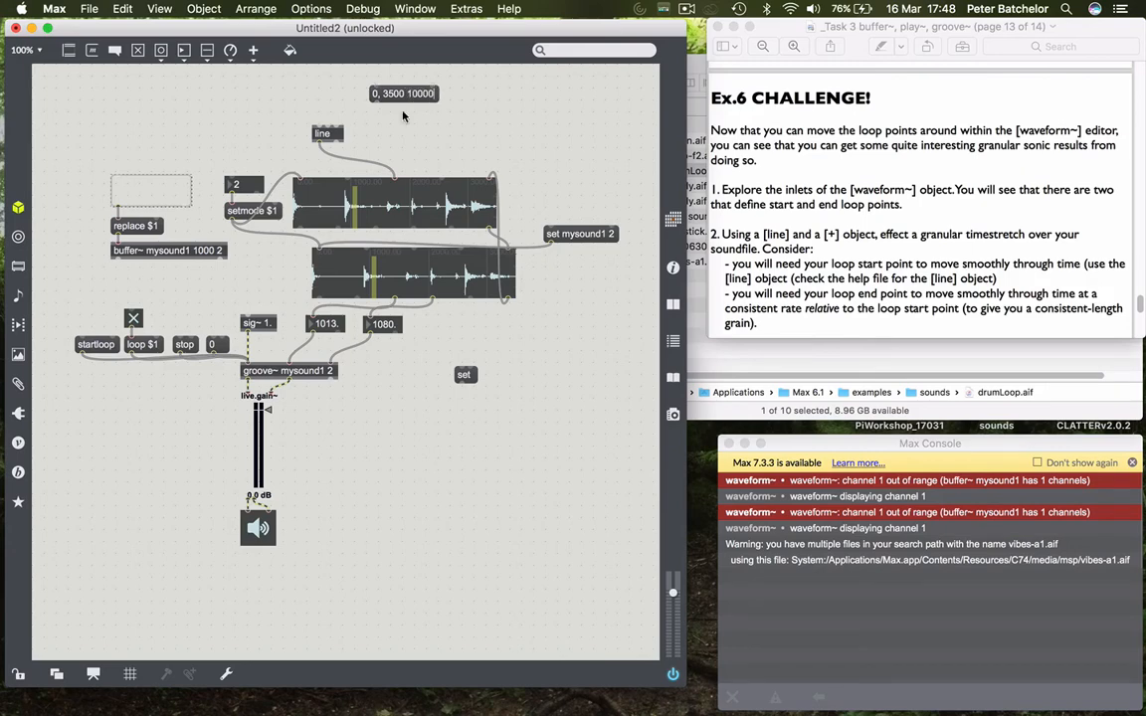
mouse_move(439, 116)
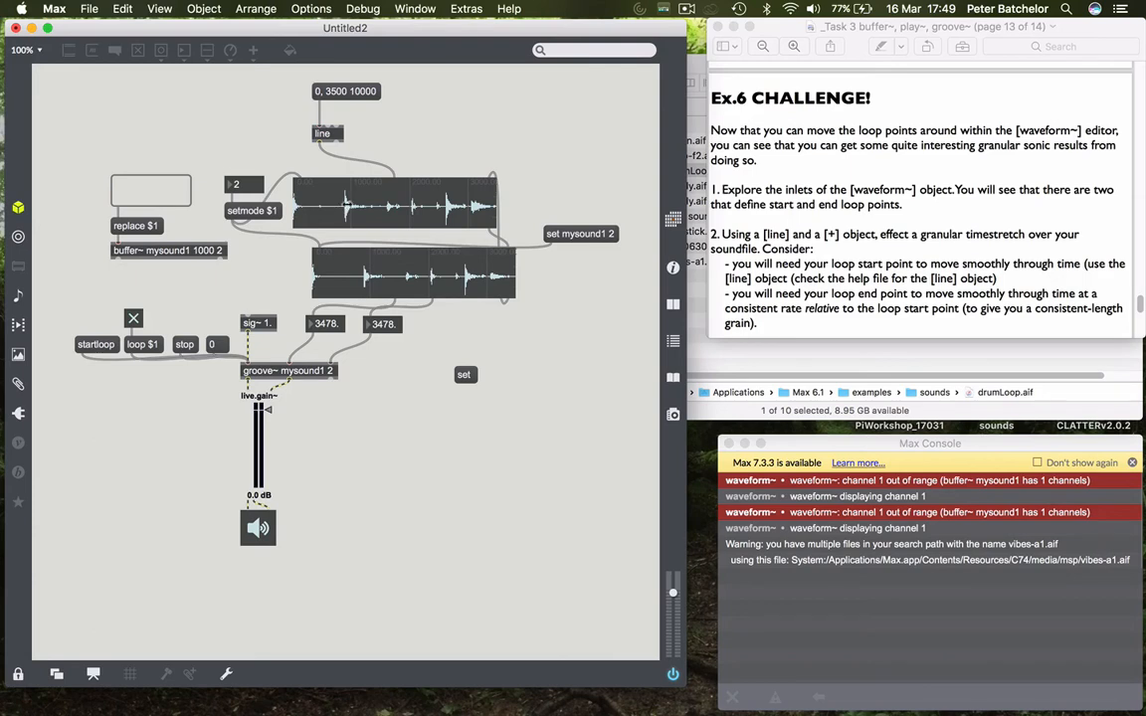
mouse_move(385, 143)
text(+)
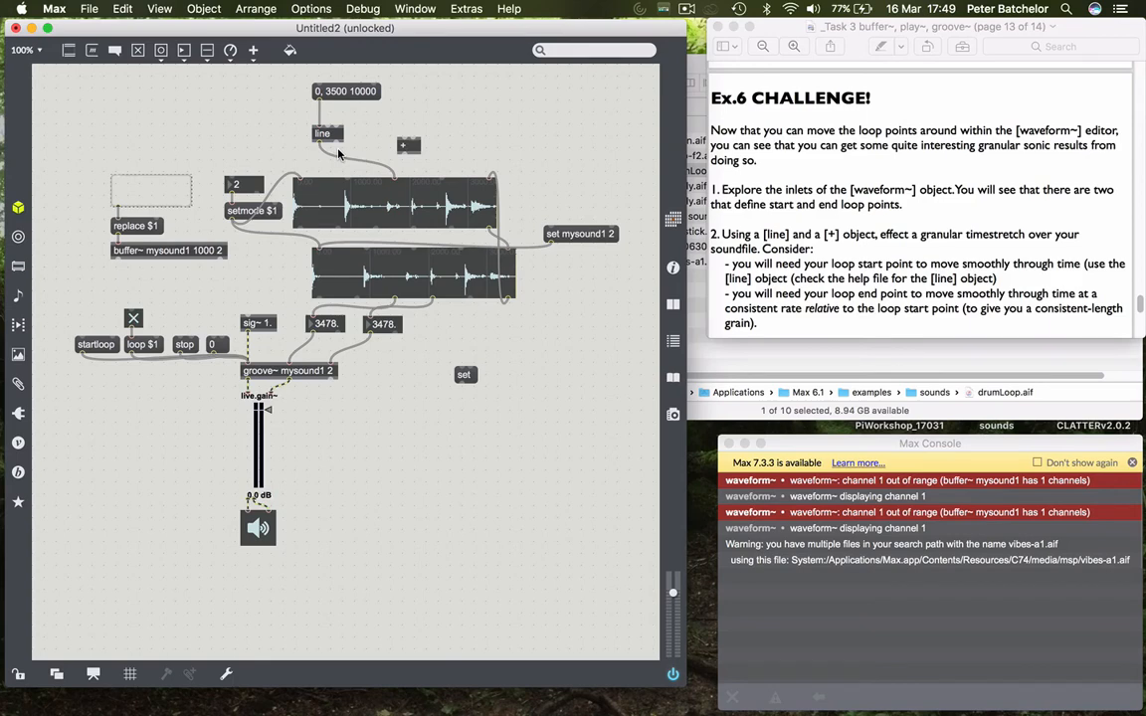
mouse_move(376, 152)
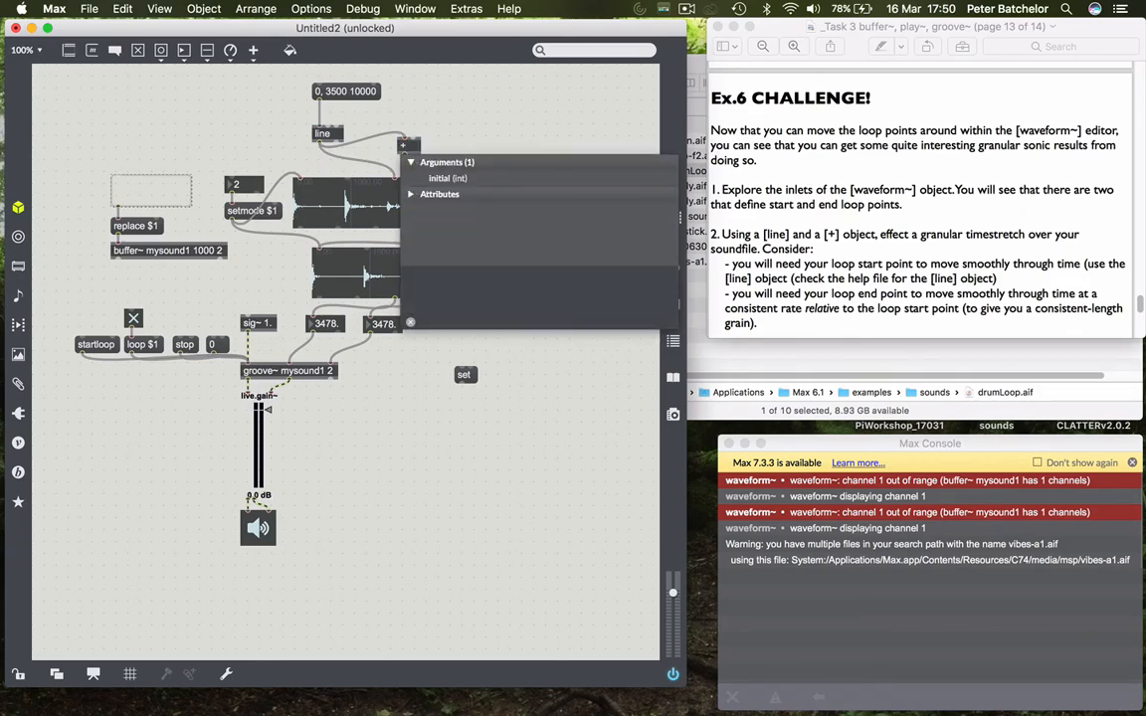
- Create a '+ 100' object so the loop end stays 100 ahead of the line-driven start
text(100)
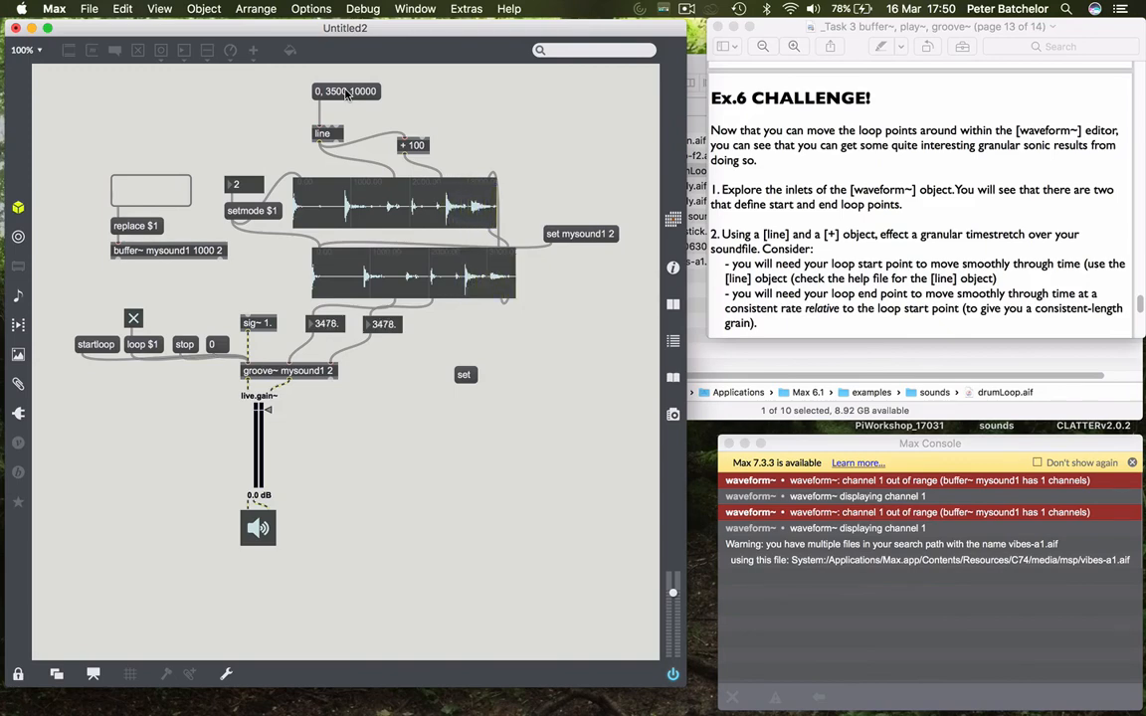
- Fire the 0, 3500 10000 ramp so the fixed-length loop sweeps the drum loop as a granular time-stretch
click(508, 108)
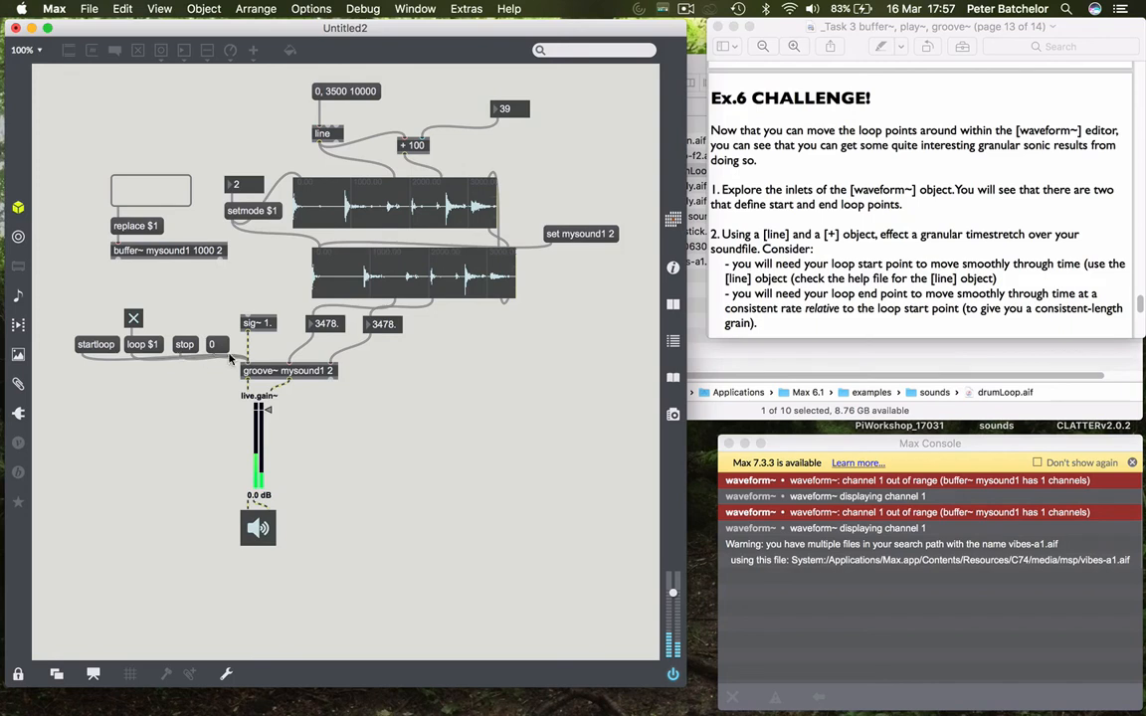
mouse_move(274, 295)
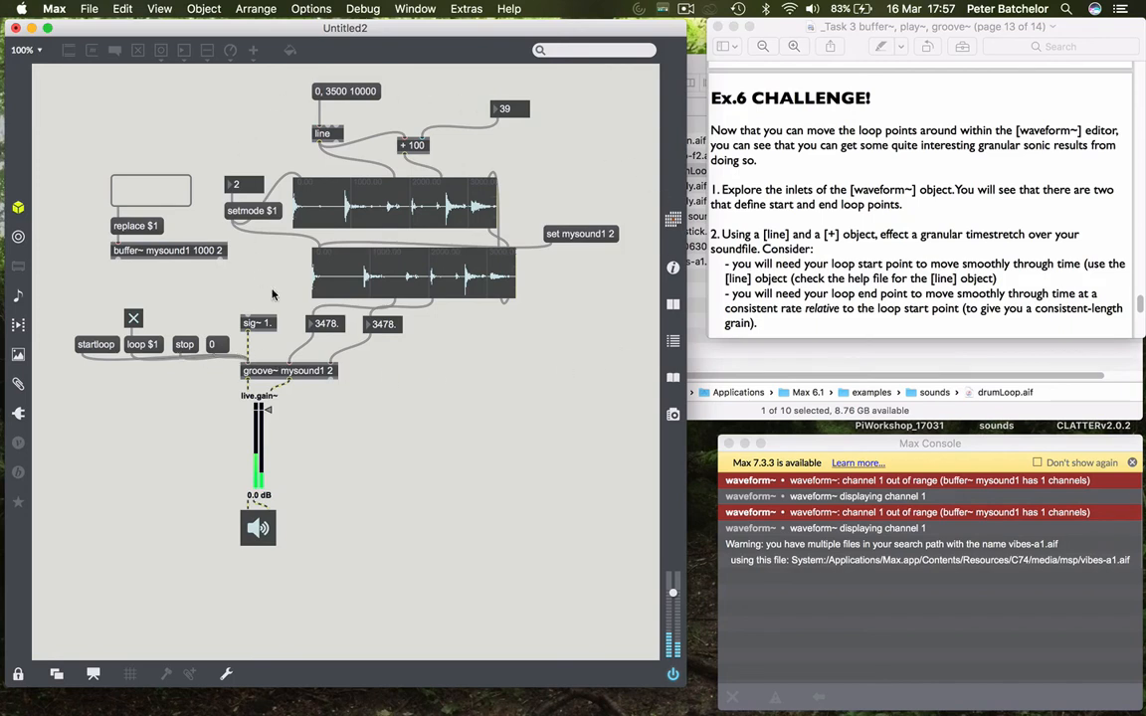
mouse_move(386, 342)
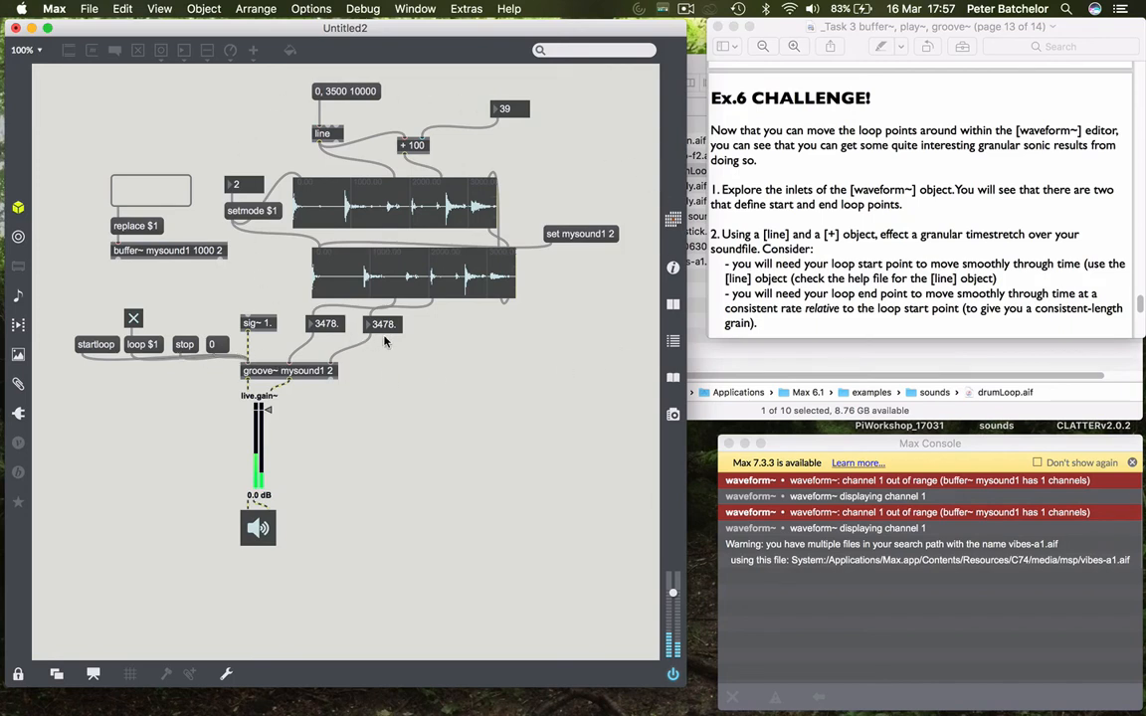